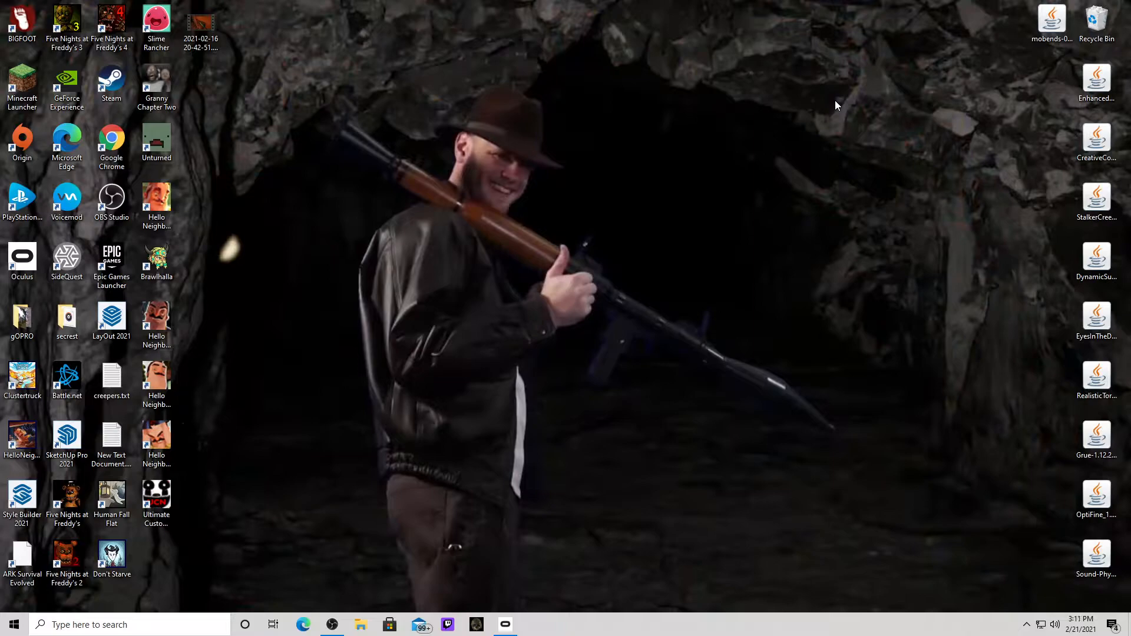
mouse_move(834, 129)
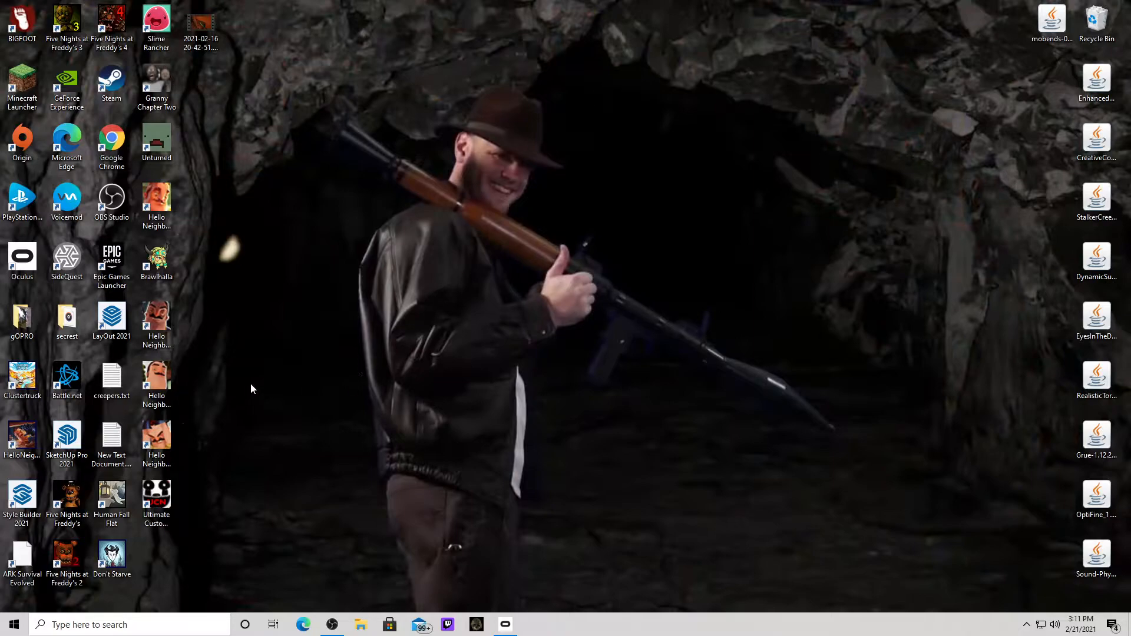
mouse_move(296, 148)
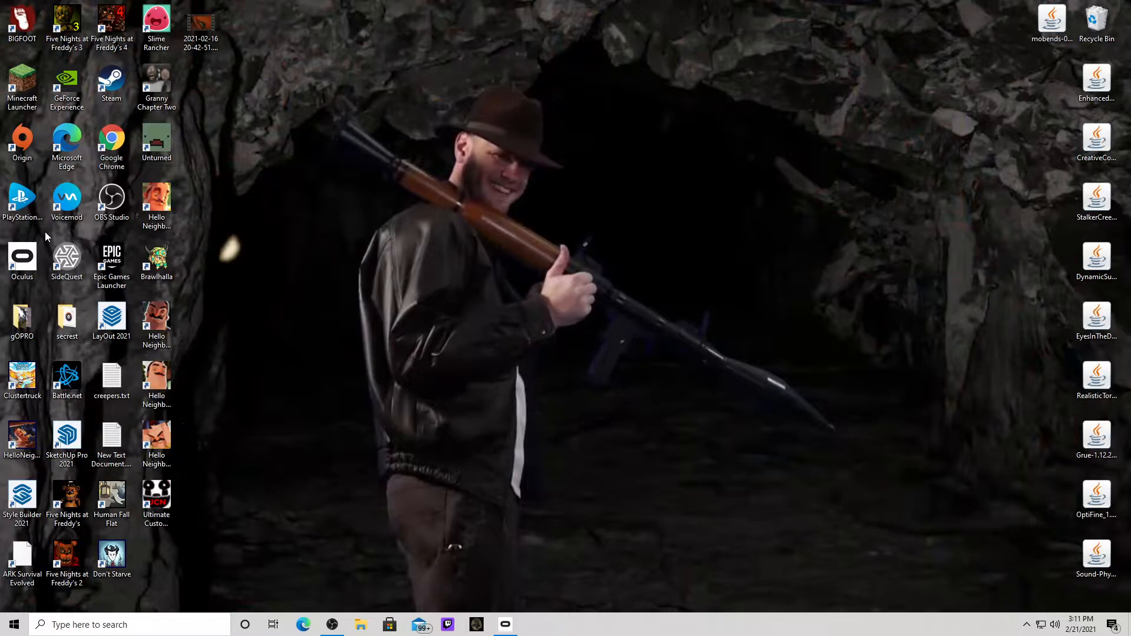
mouse_move(56, 248)
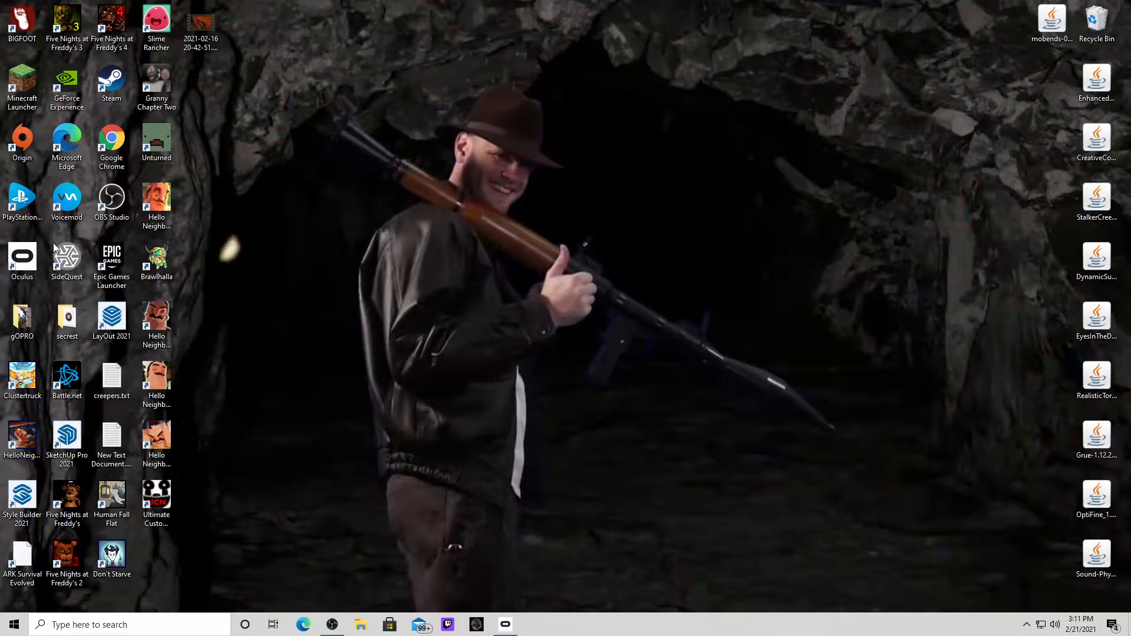
Open Edge and view the Oculus Rift S product page and its setup information
left_click(22, 256)
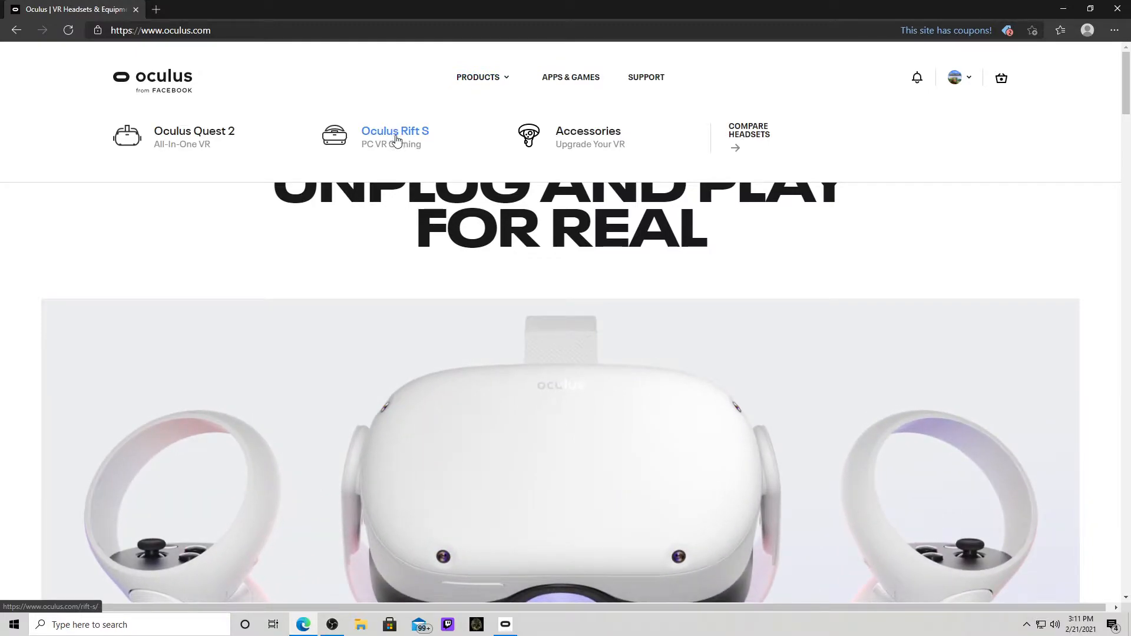
left_click(395, 131)
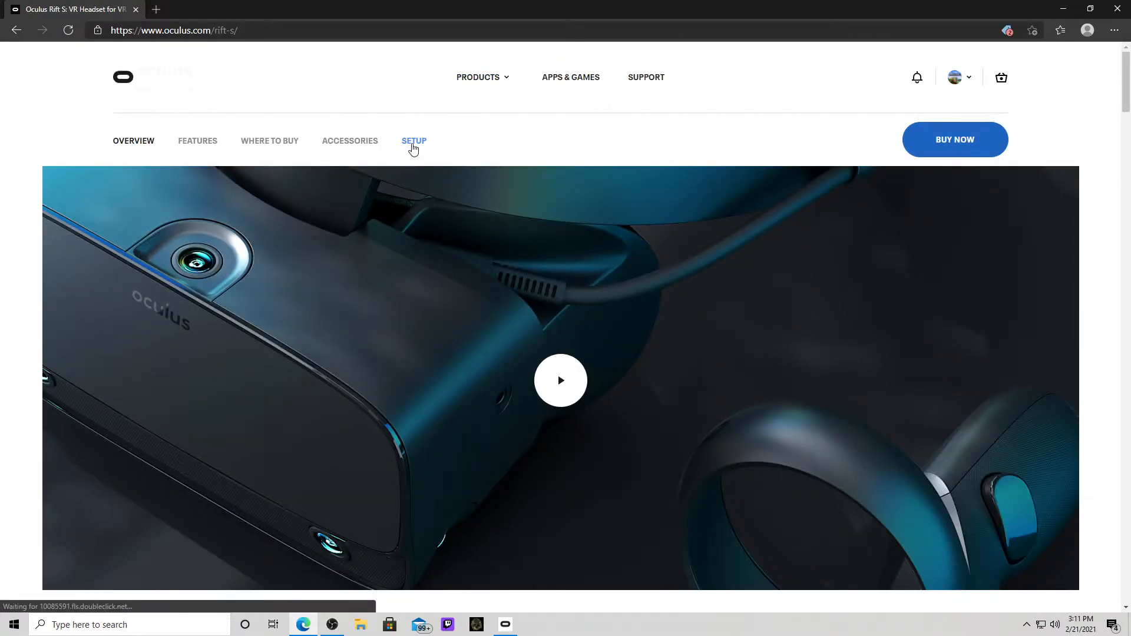
left_click(414, 141)
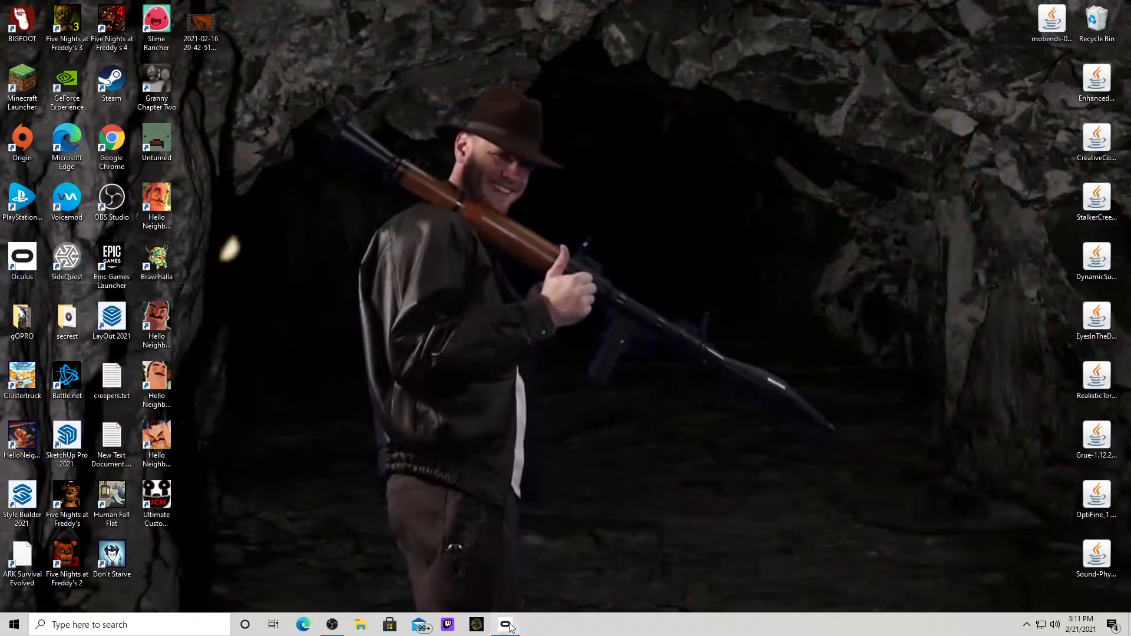
left_click(505, 624)
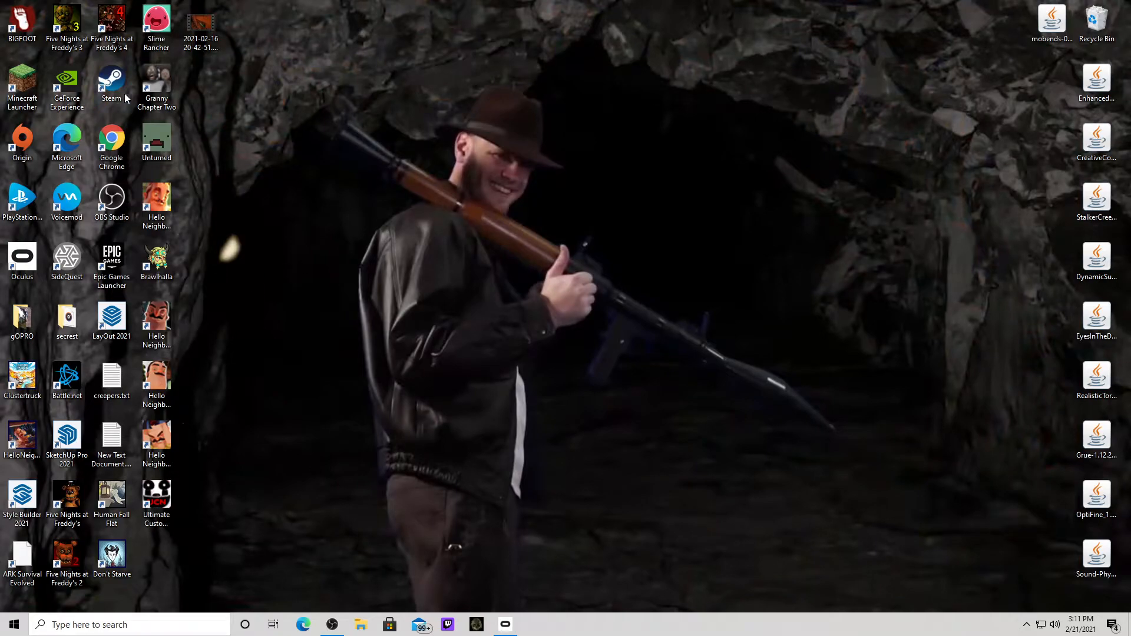
Search 'steam vr', browse the SteamVR store page's Try It Out section, then return to results
type("steam vr")
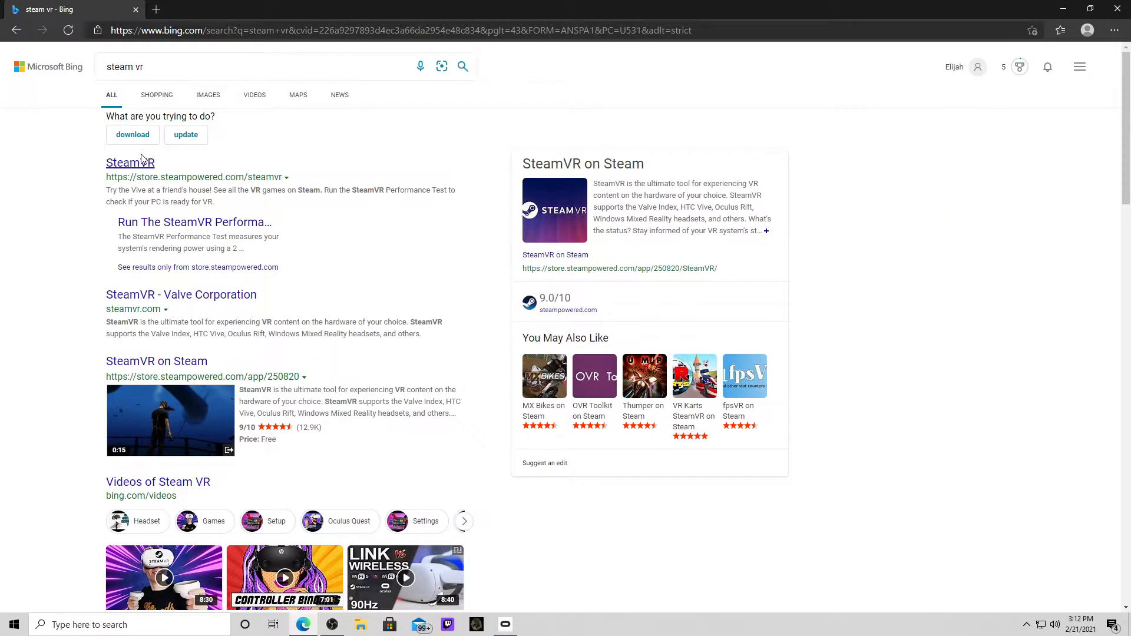
left_click(130, 163)
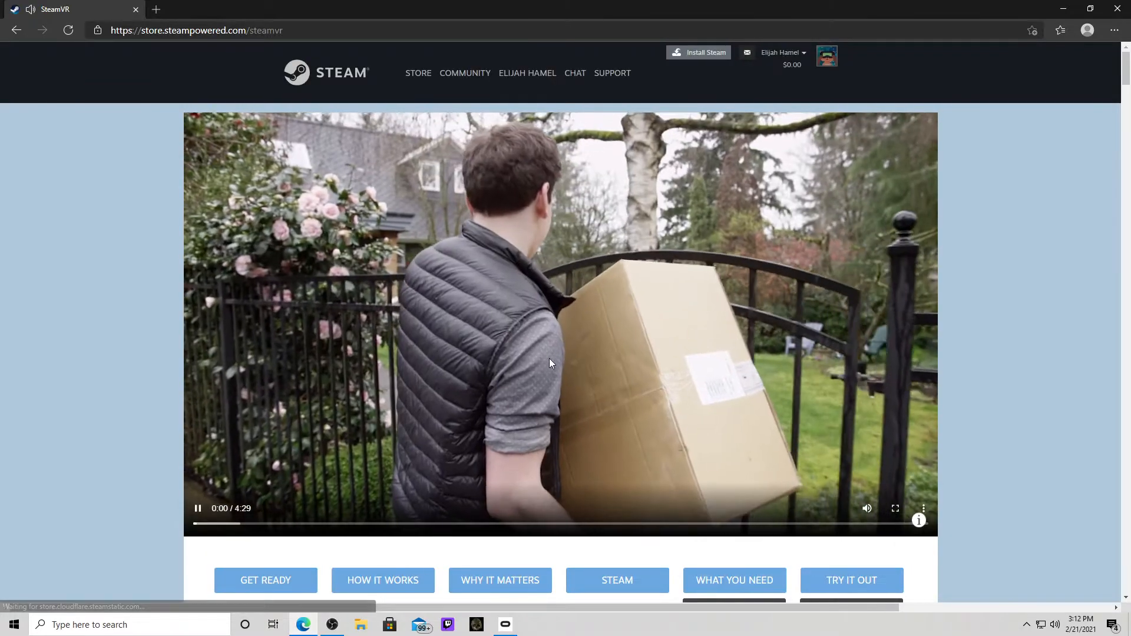
scroll("down", 3)
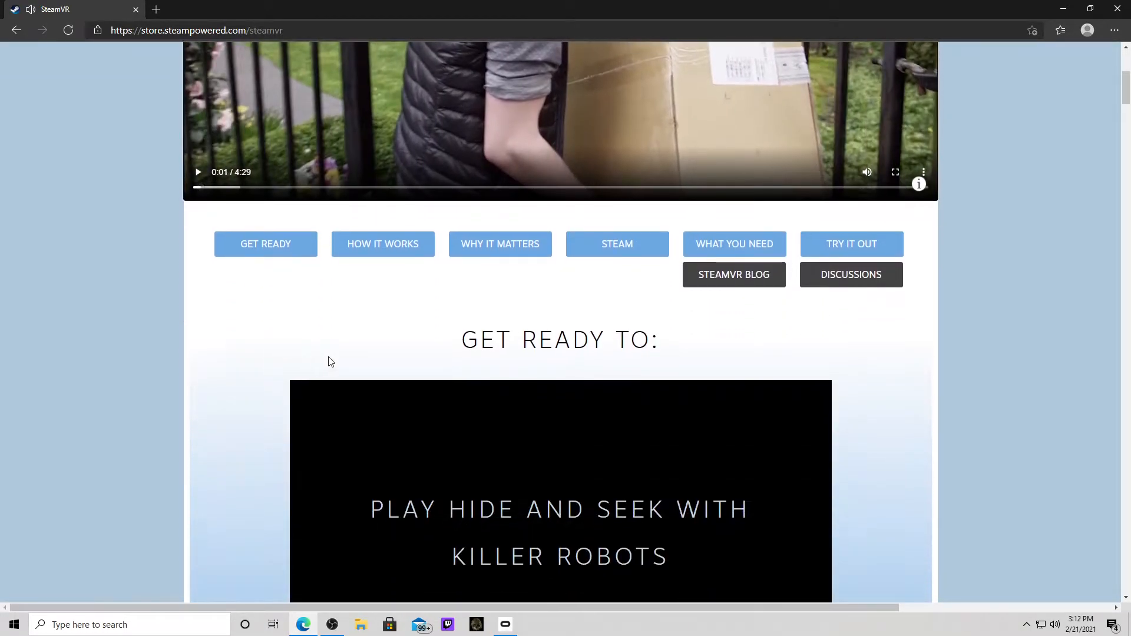
left_click(850, 243)
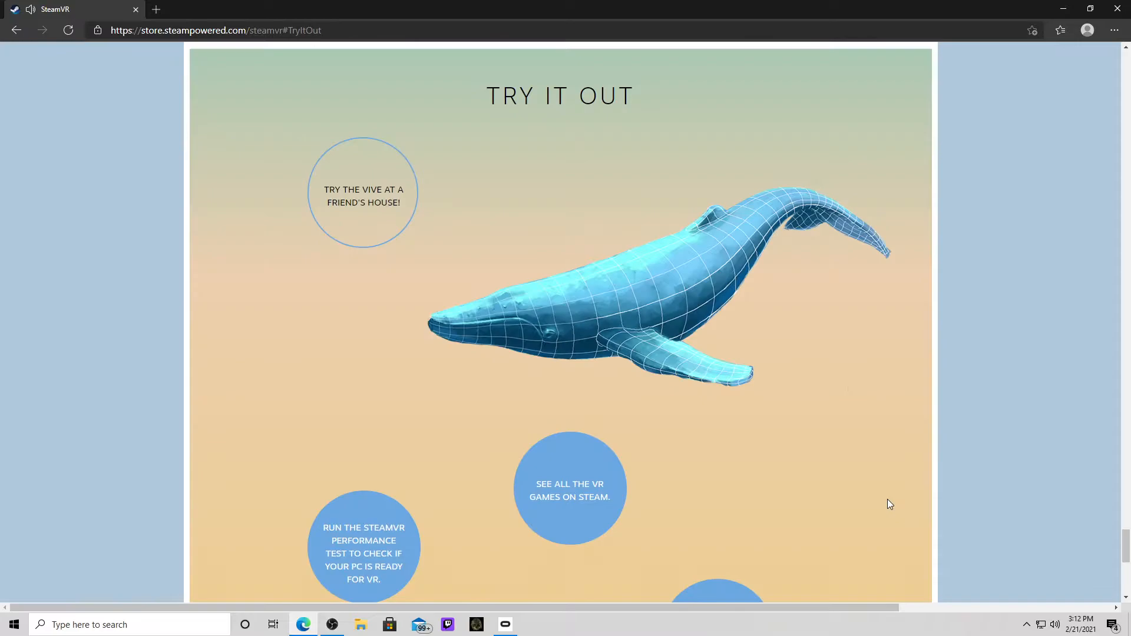
scroll("down", 3)
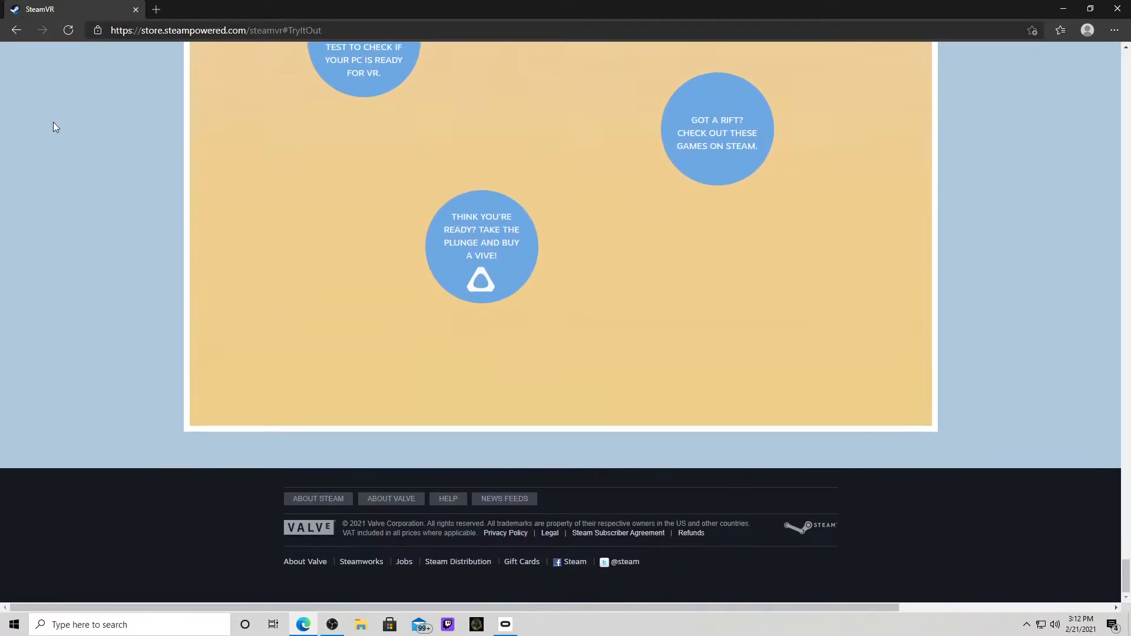
left_click(17, 30)
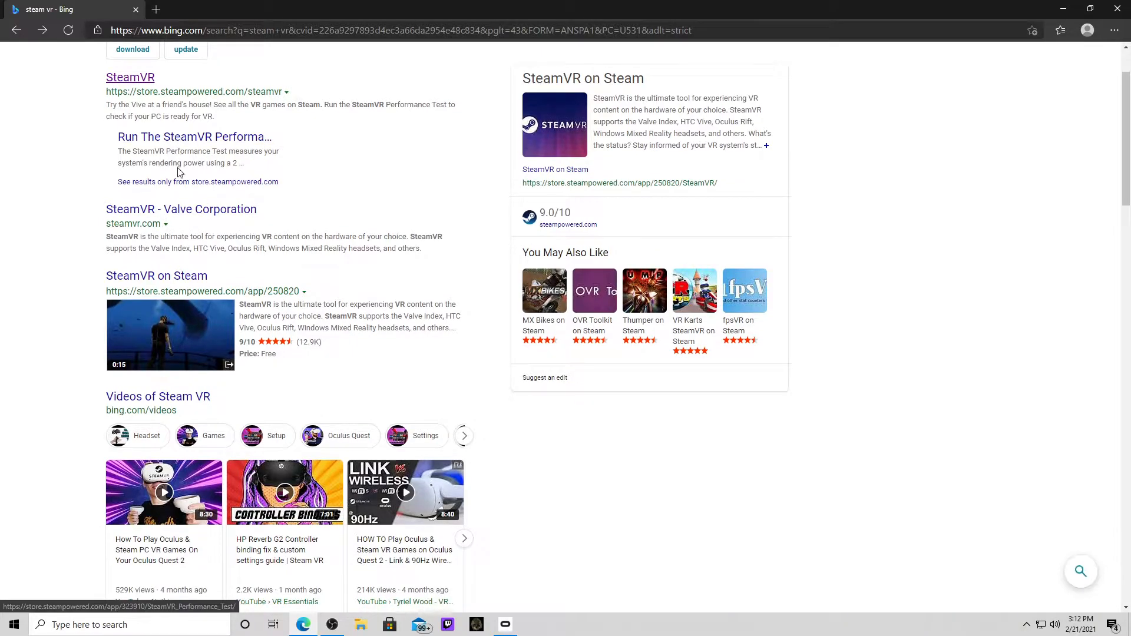
scroll("down", 3)
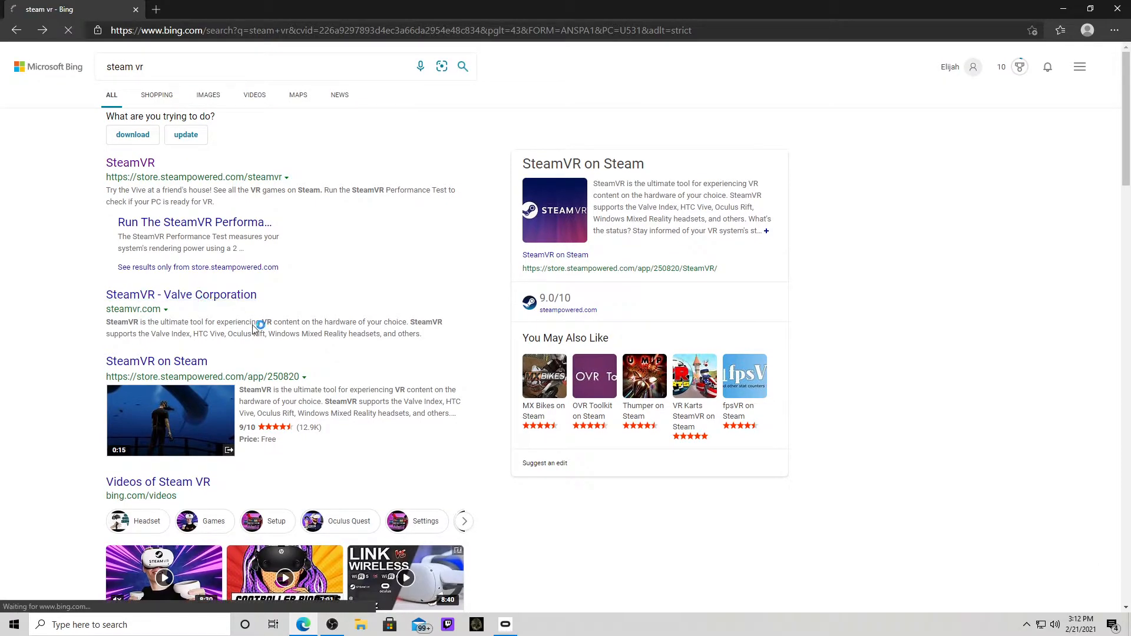
Hand the SteamVR install from steamvr.com to the Steam app, then search 'viv' in a new tab
left_click(181, 295)
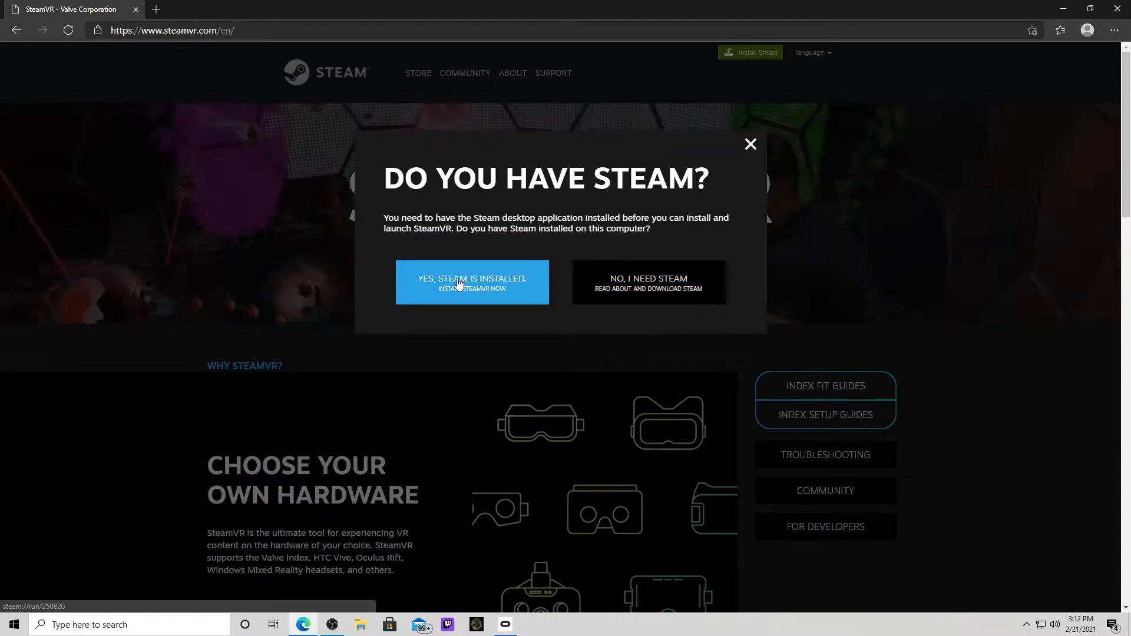
left_click(472, 283)
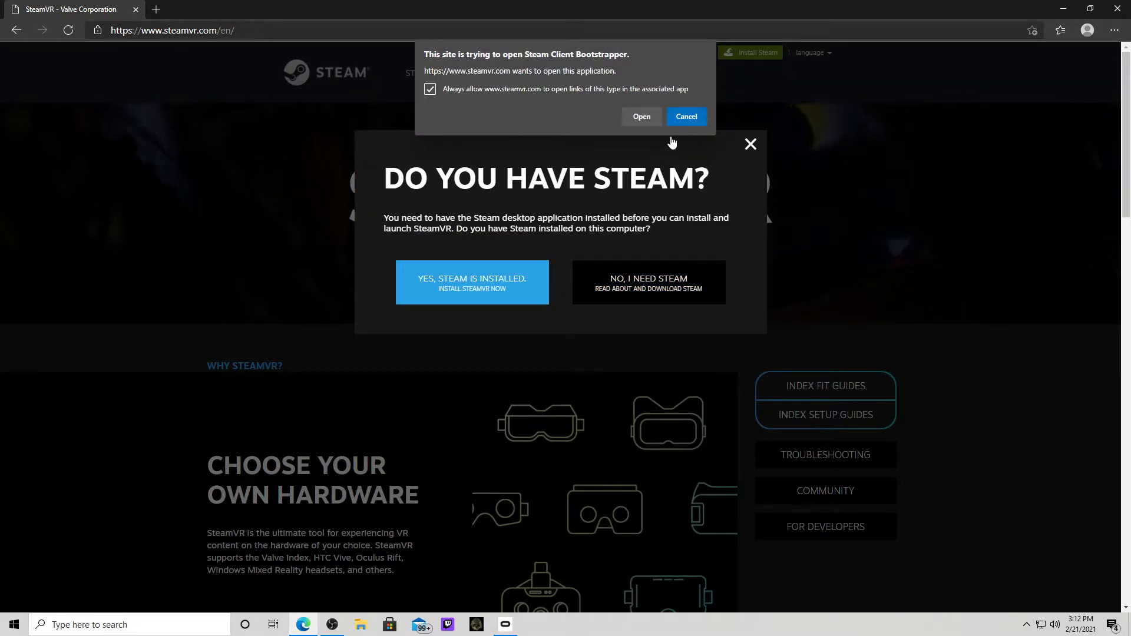
left_click(684, 116)
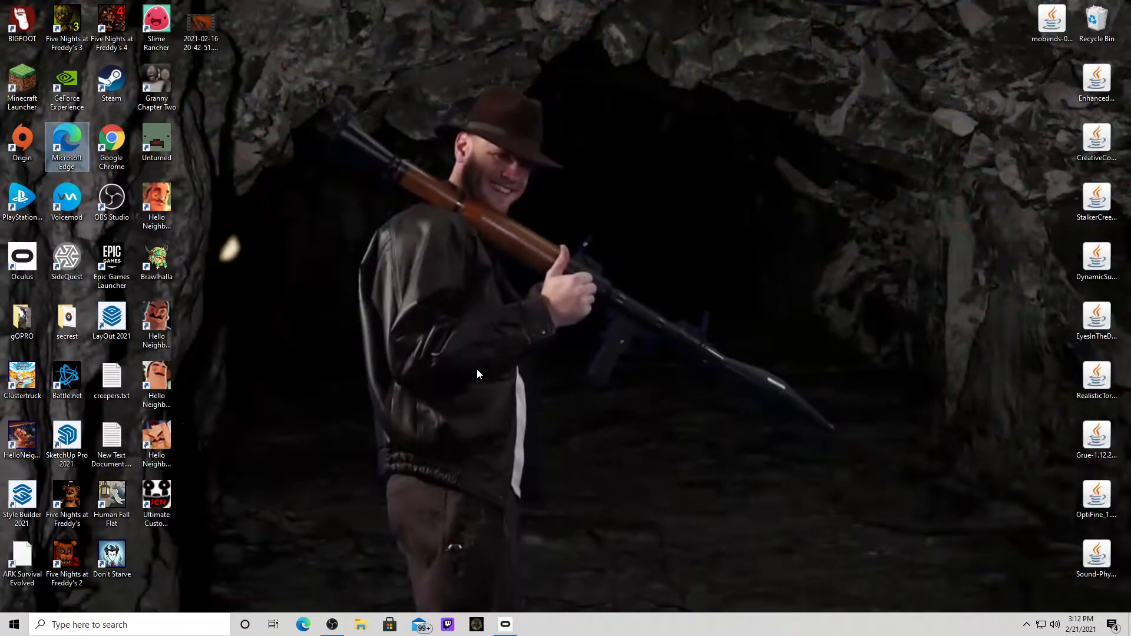
mouse_move(258, 169)
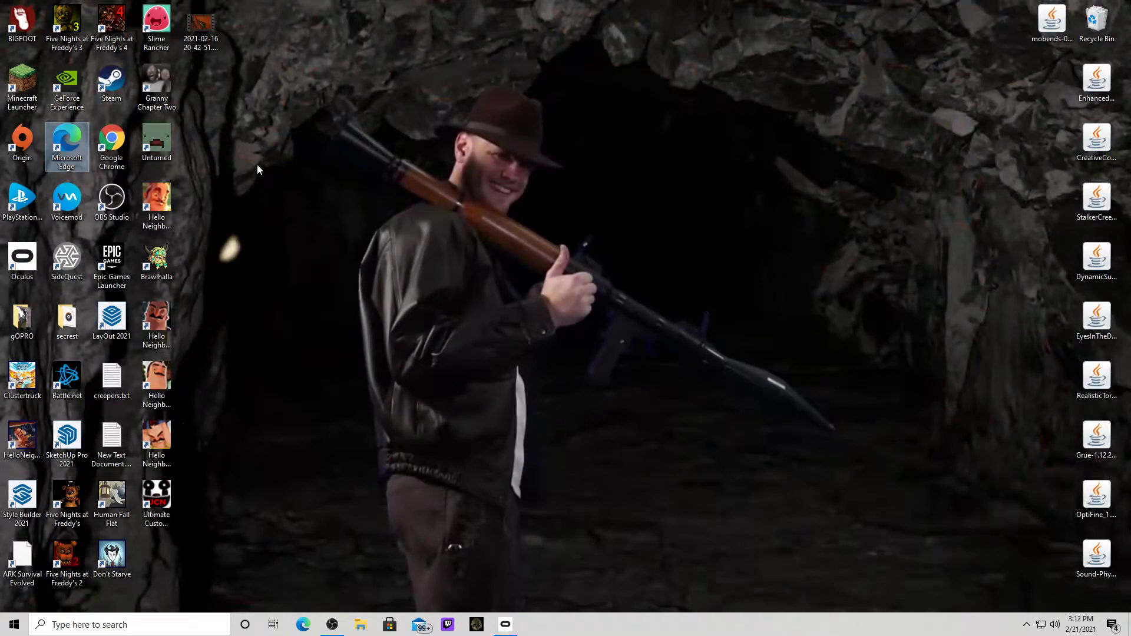
type("viv")
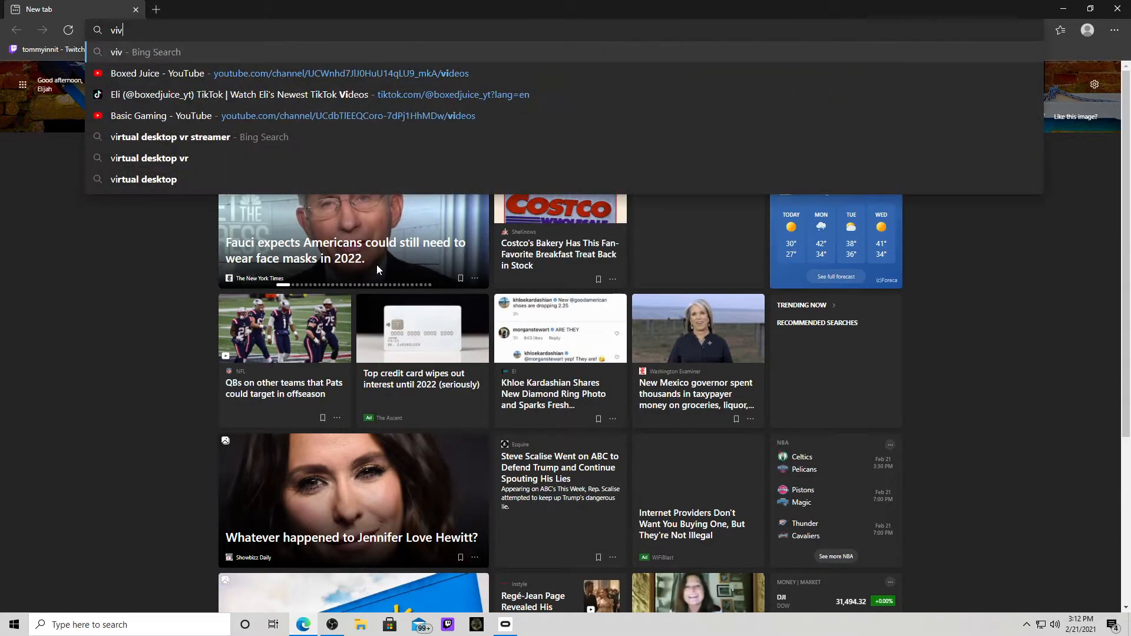
Search 'vivecraft' and download vivecraft-1.16.5-jrbudda-7-1-installer.exe from the Vivecraft 1.16.X release
type("vivecraft&cvid=eca2c19a29374de4a541ecd69ab8c33f&pglt=43&FORM=ANSPA1&PC=U531&adlt=strict")
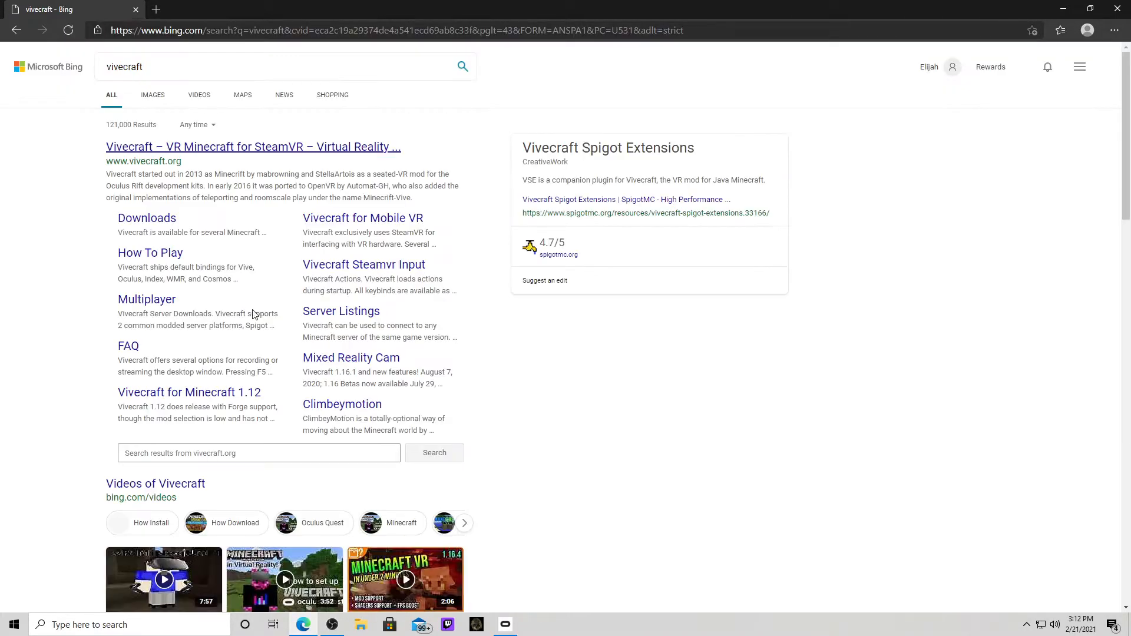
left_click(253, 147)
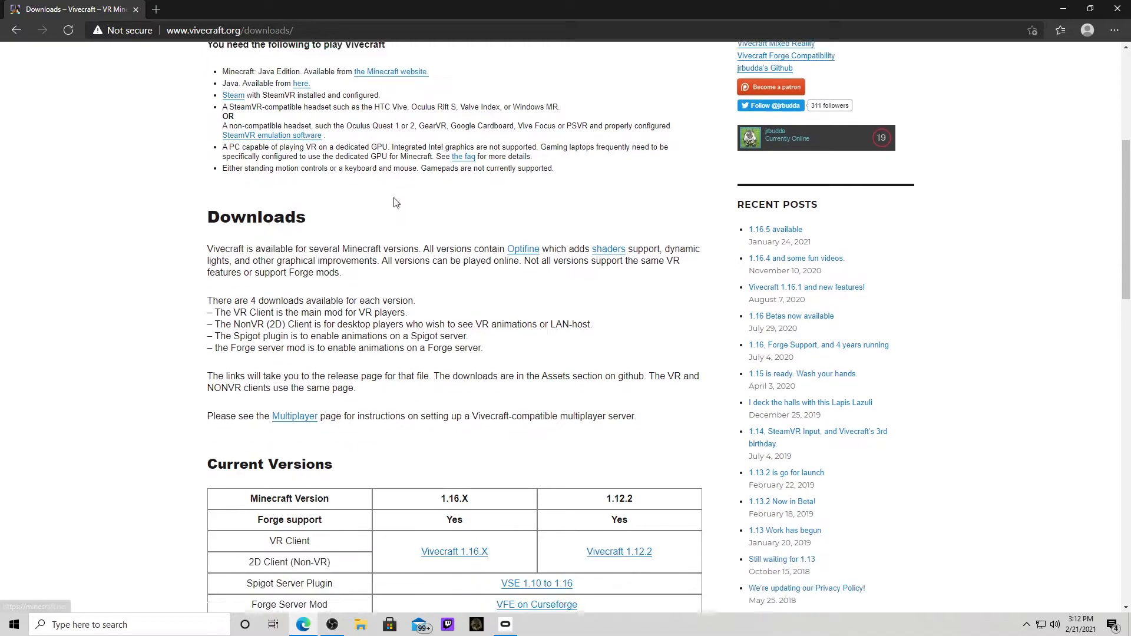
left_click(454, 551)
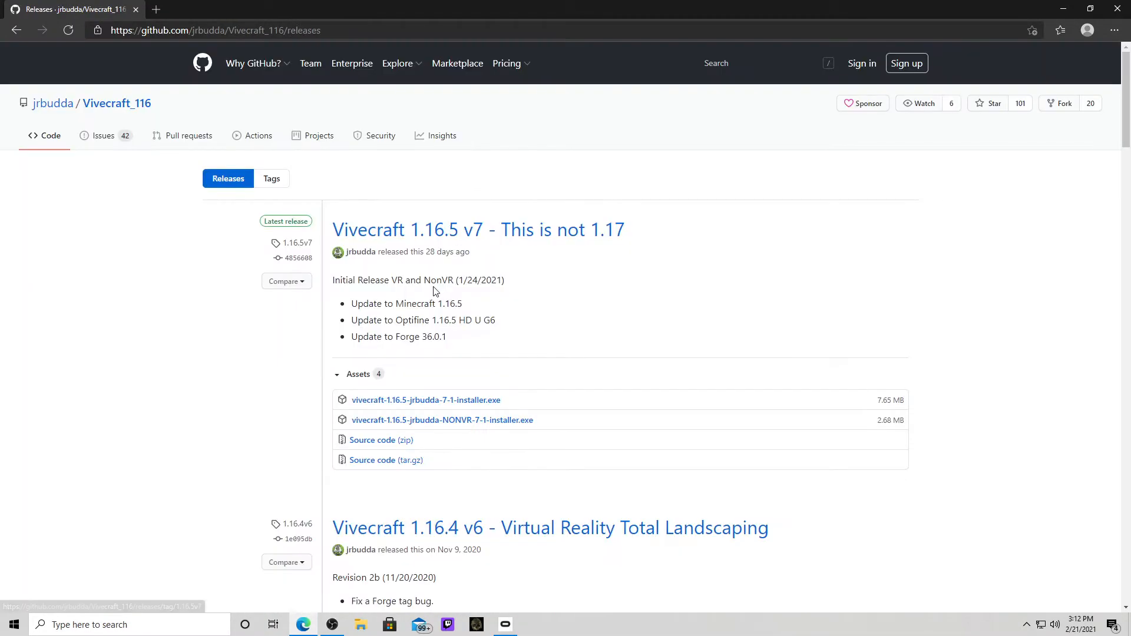
left_click(426, 400)
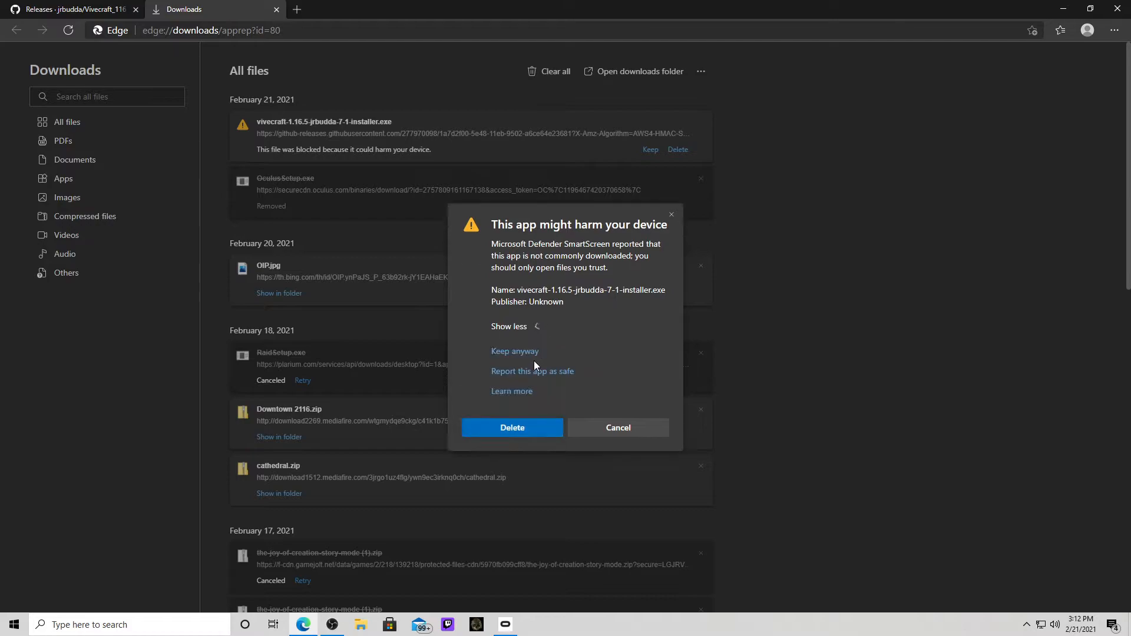
Keep and run the Vivecraft 1.16.5 installer, installing after confirming the Minecraft Launcher is closed
left_click(514, 351)
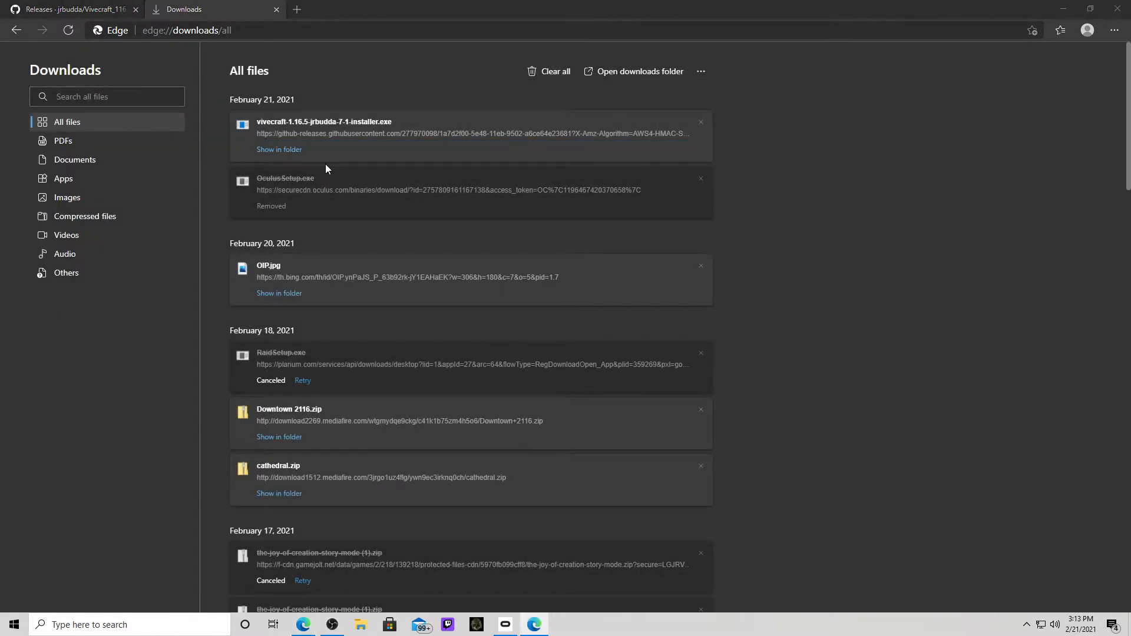
left_click(324, 121)
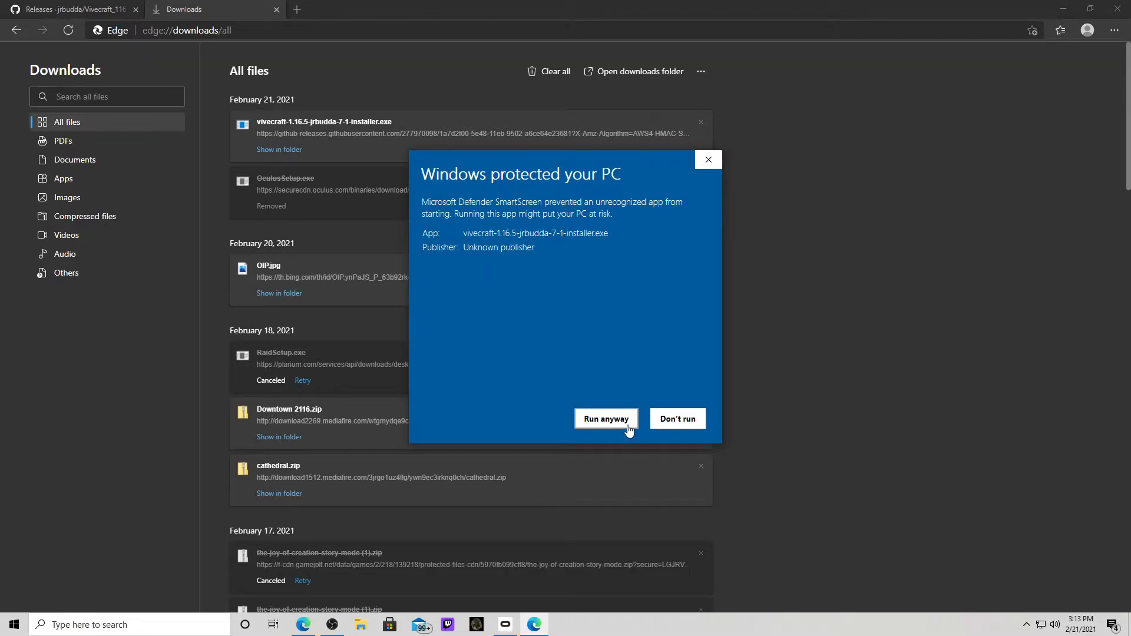
left_click(607, 418)
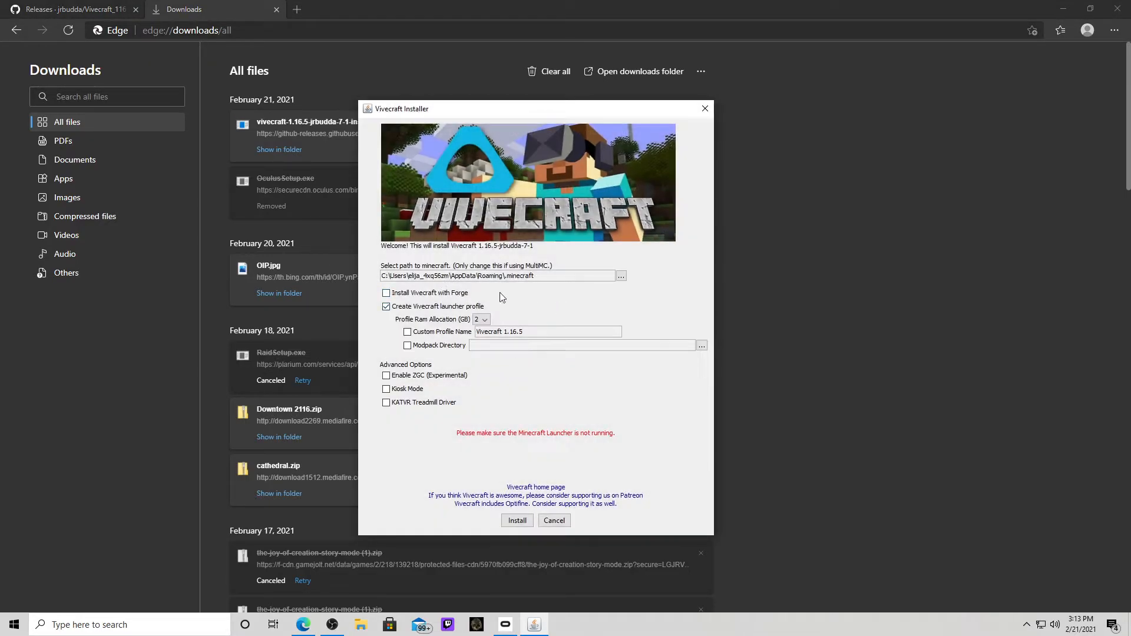
left_click(517, 520)
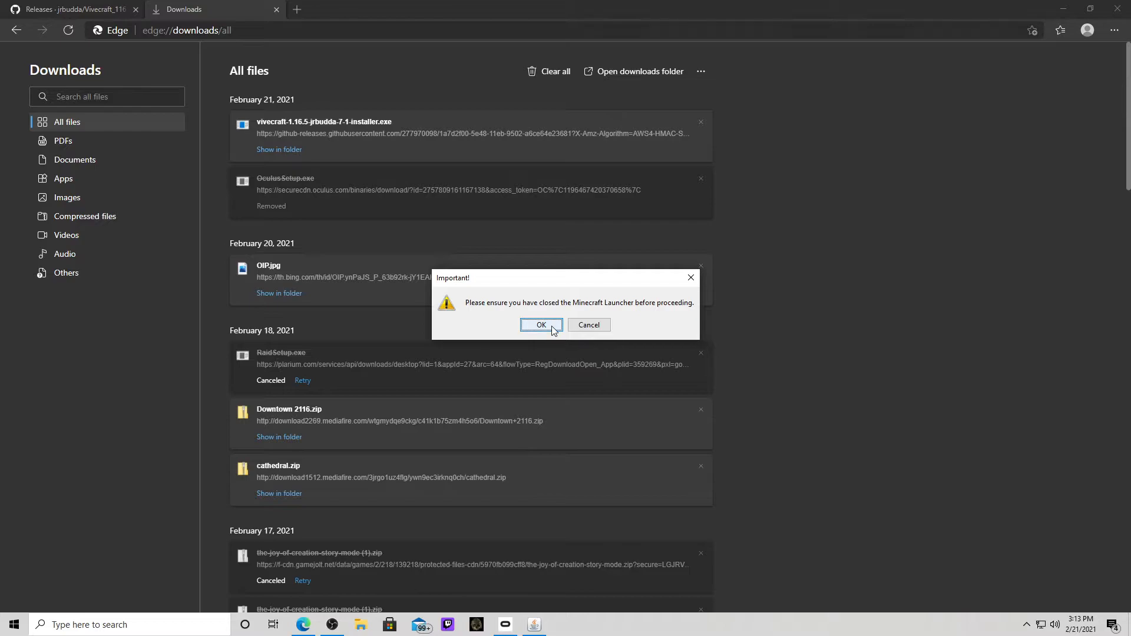
left_click(540, 325)
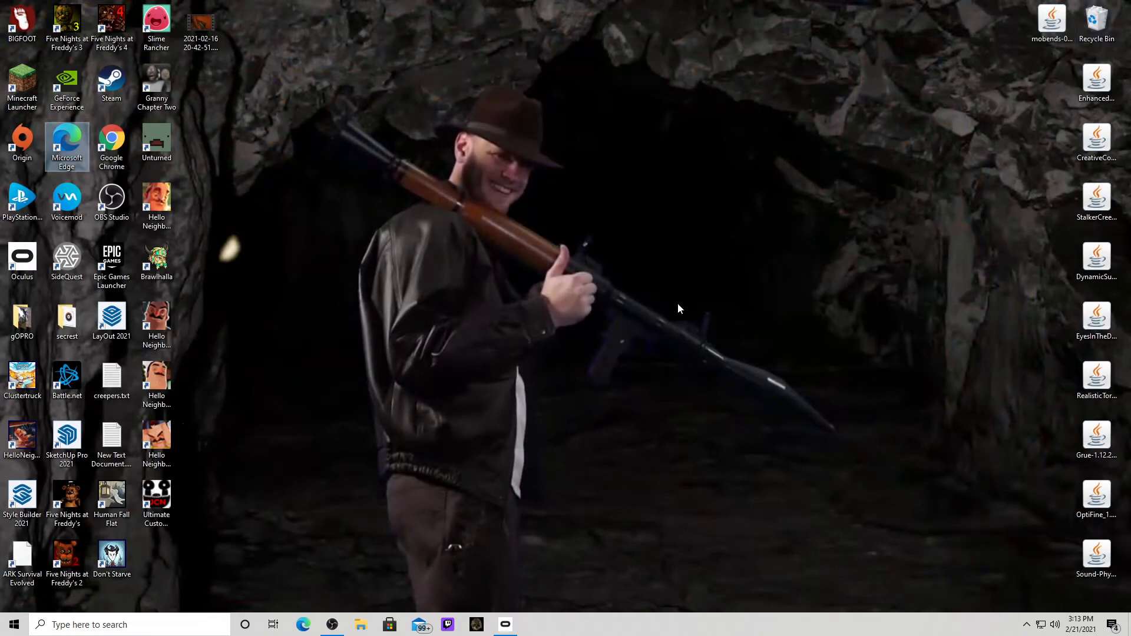
mouse_move(442, 499)
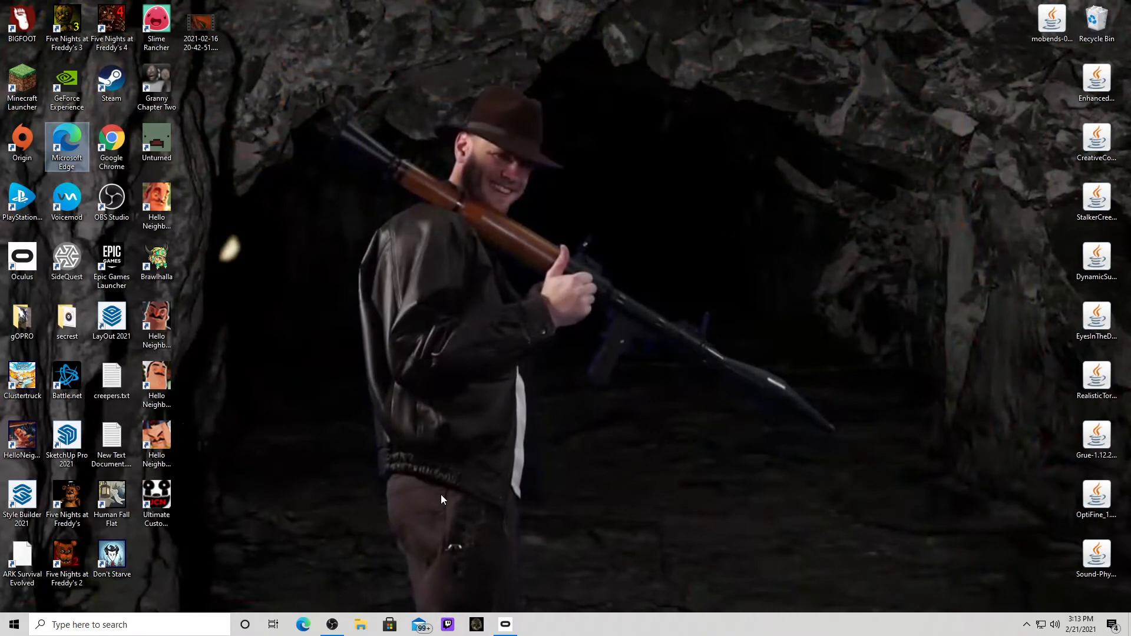
mouse_move(229, 317)
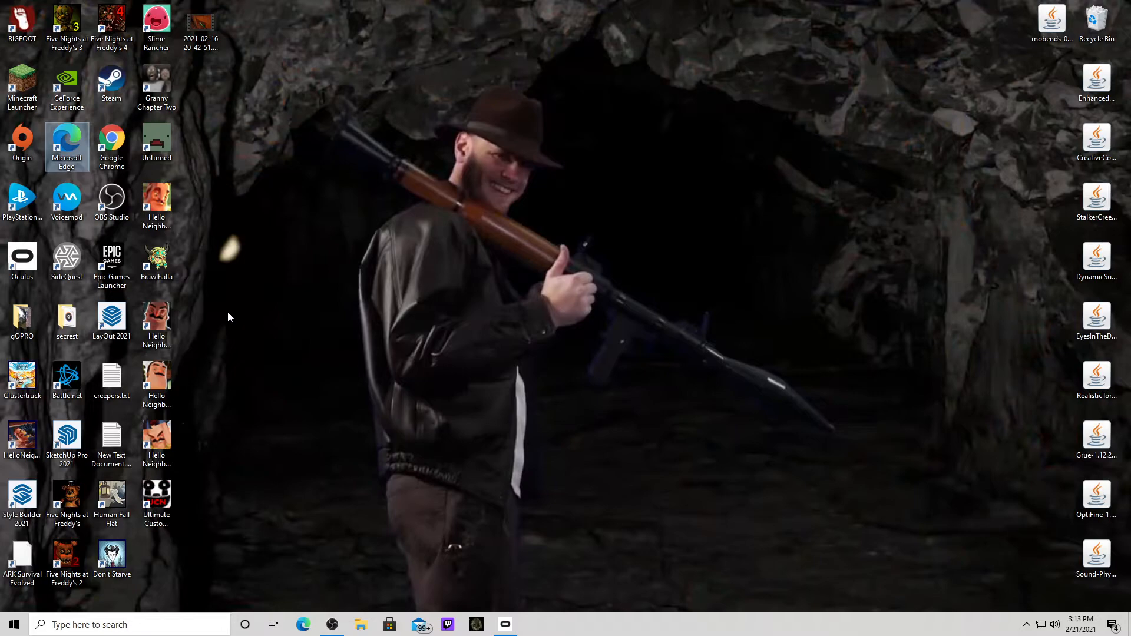
mouse_move(228, 334)
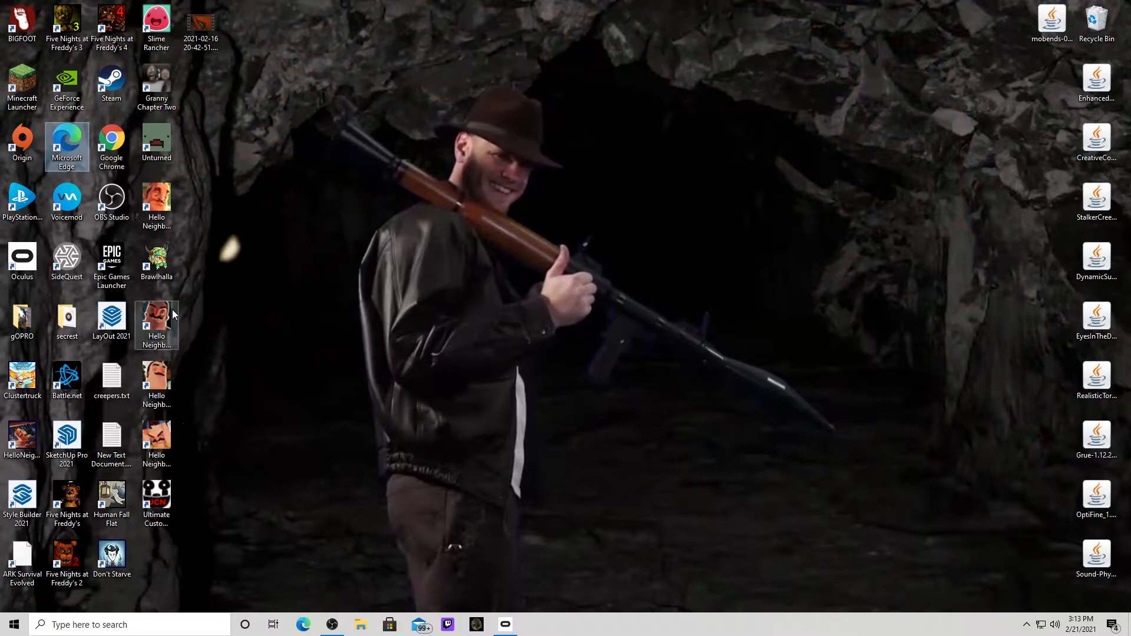
mouse_move(112, 260)
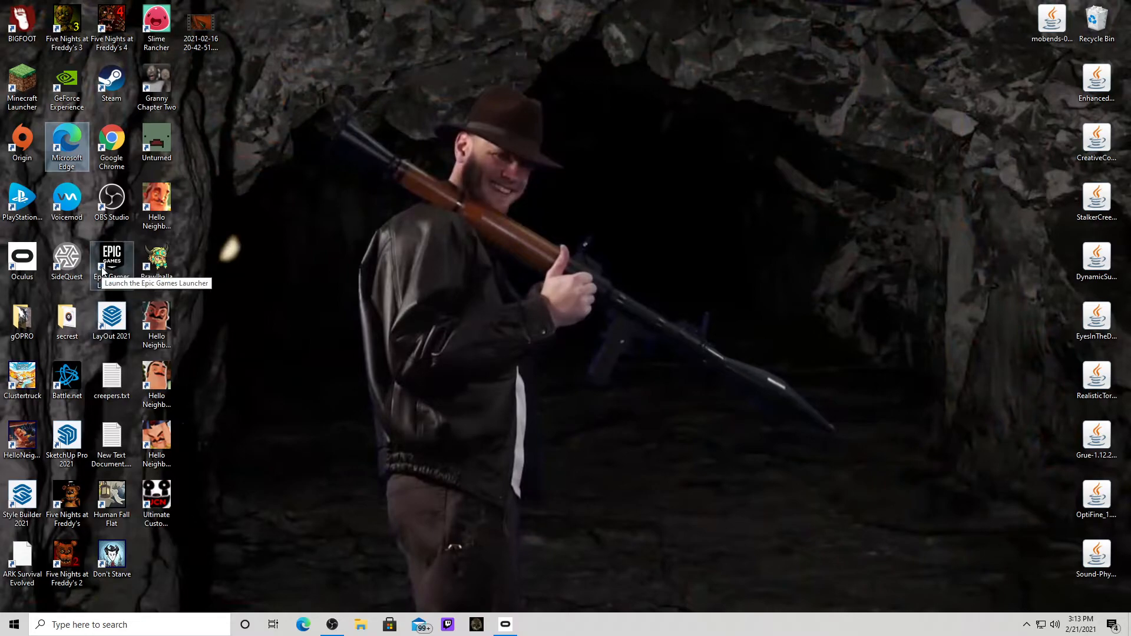
mouse_move(100, 326)
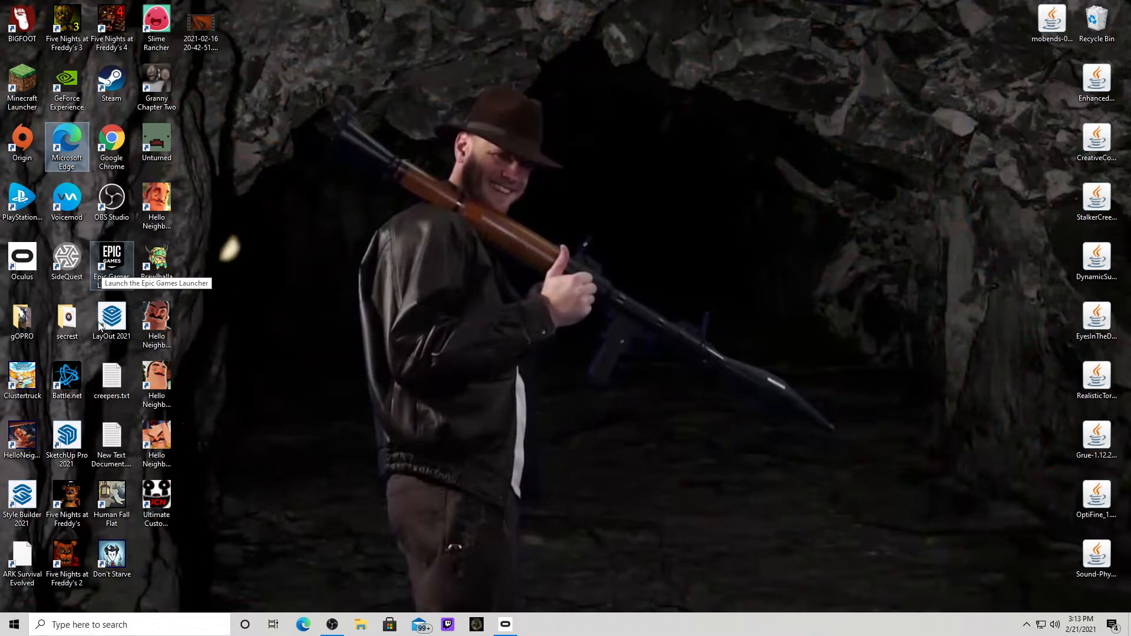
mouse_move(66, 257)
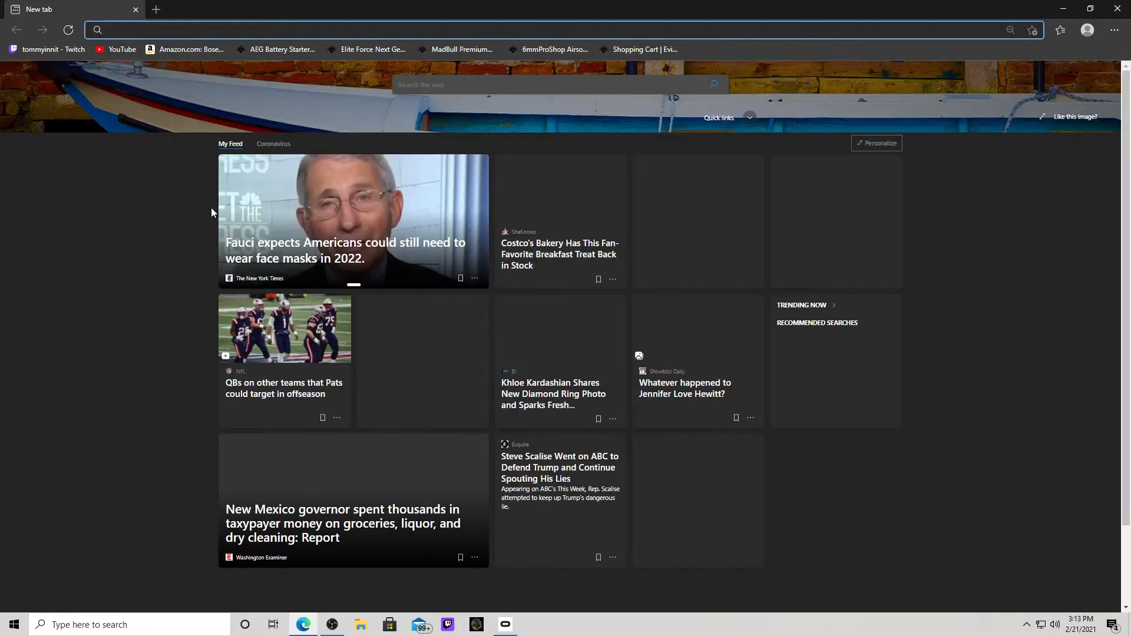
Search Bing for 'sidequest' and open the 'SideQuest: Early Access Virtual Reality' result
type("sid")
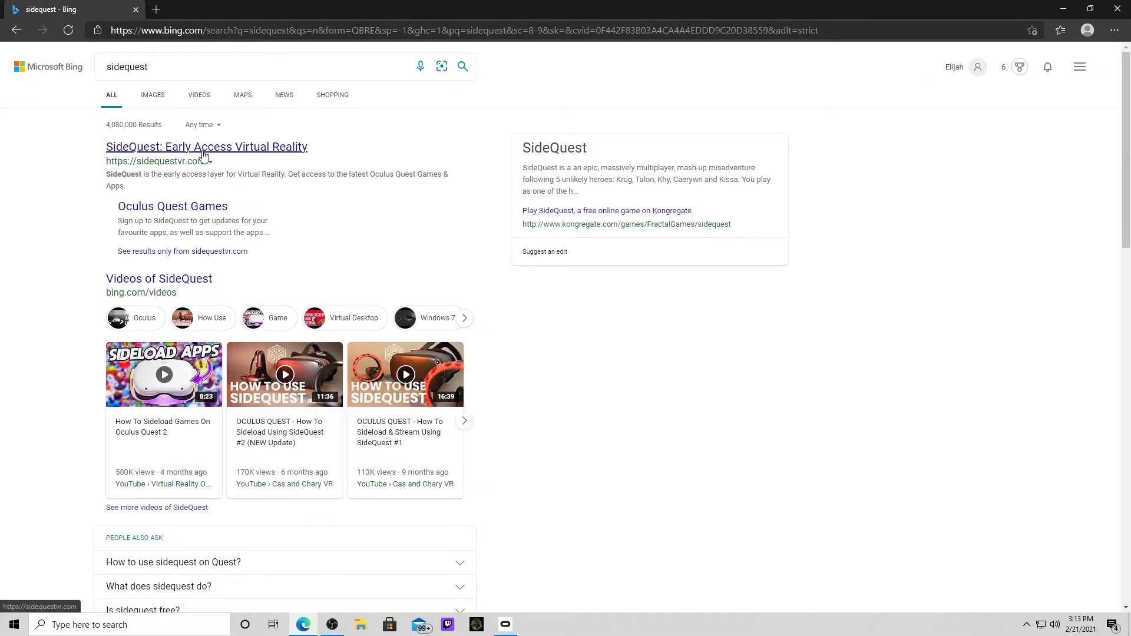
left_click(206, 147)
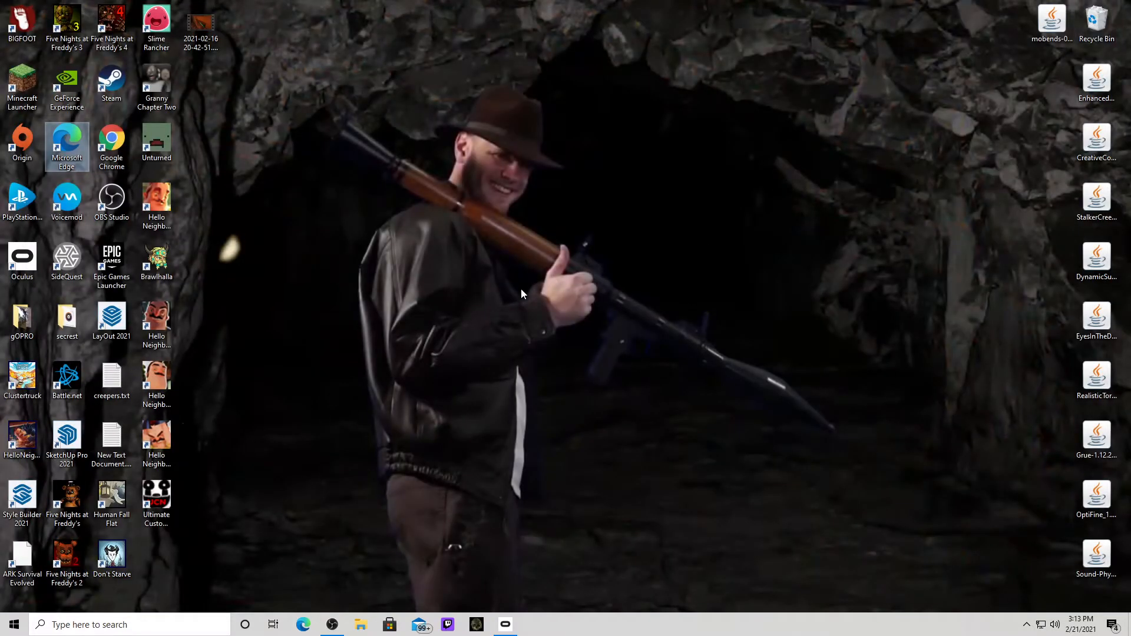
mouse_move(81, 260)
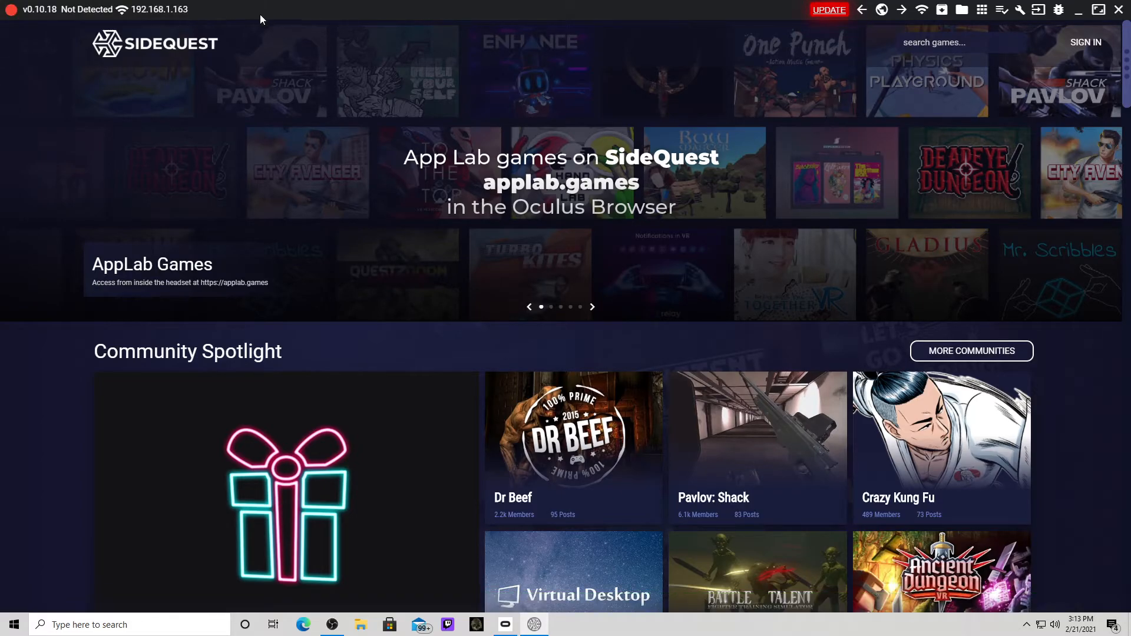
mouse_move(281, 38)
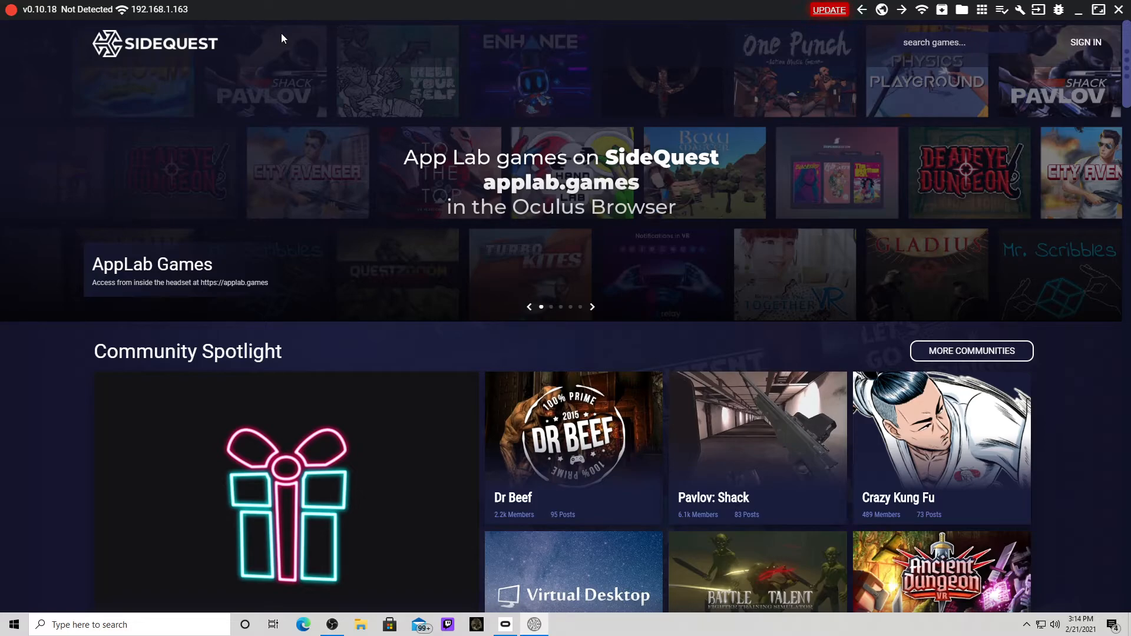
mouse_move(649, 268)
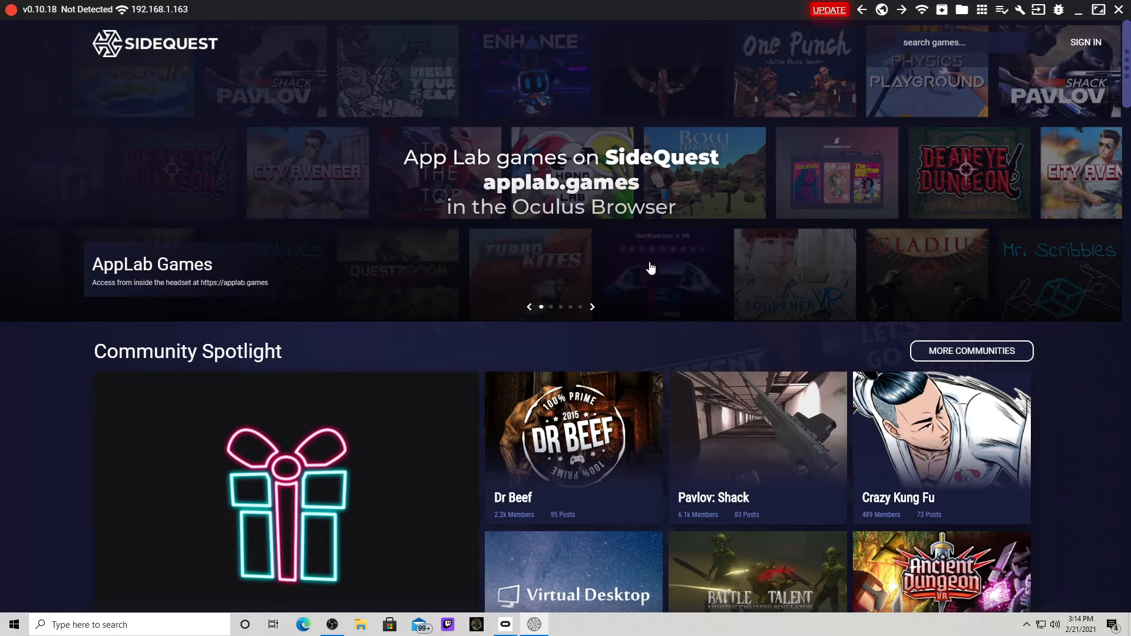
View the Virtual Desktop VR Patch listing under Game & Apps, then exit SideQuest
scroll("down", 3)
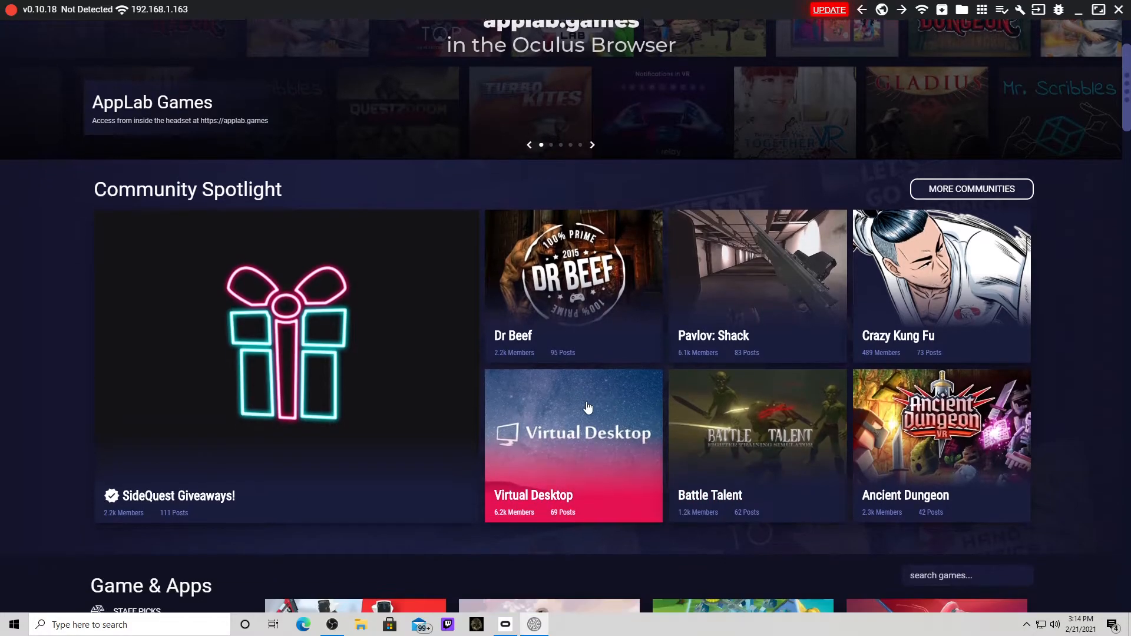
left_click(573, 433)
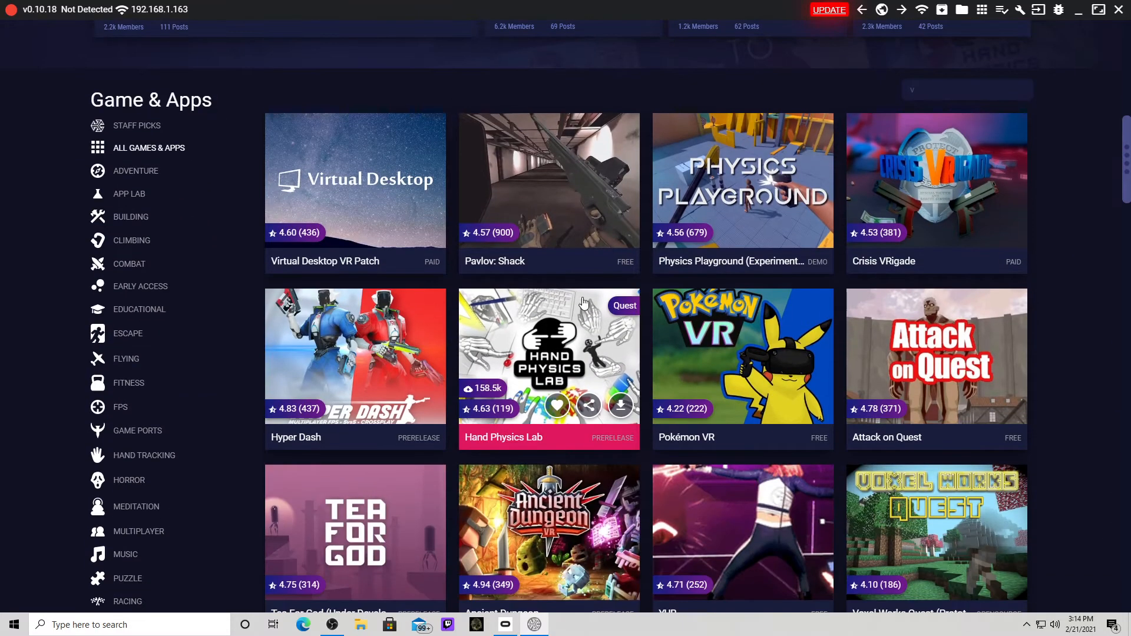
left_click(355, 181)
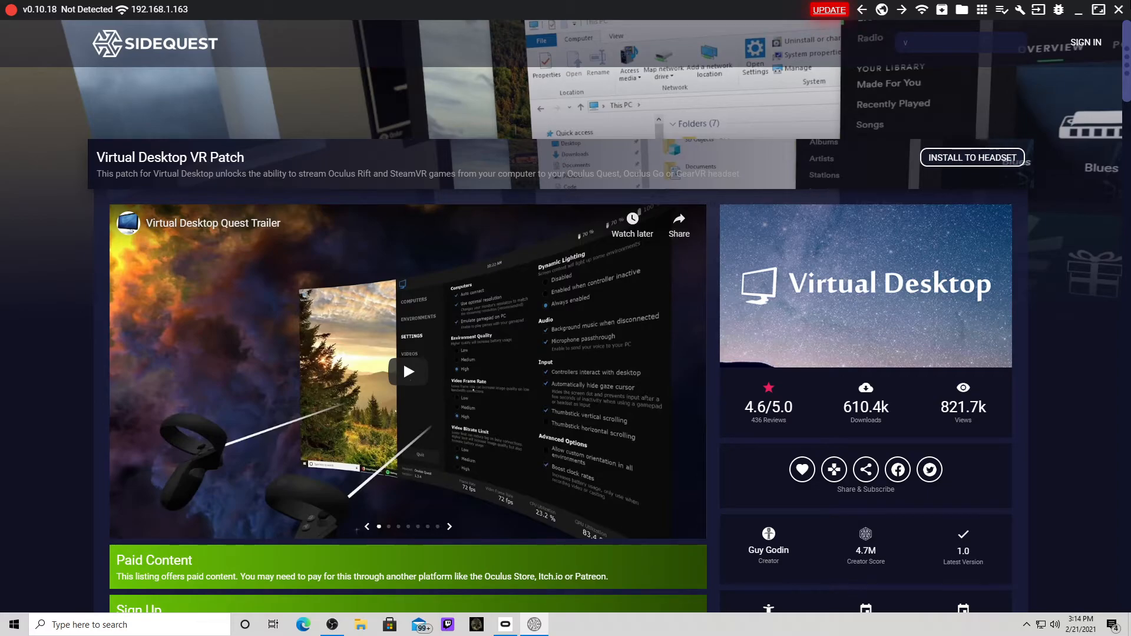
left_click(1119, 9)
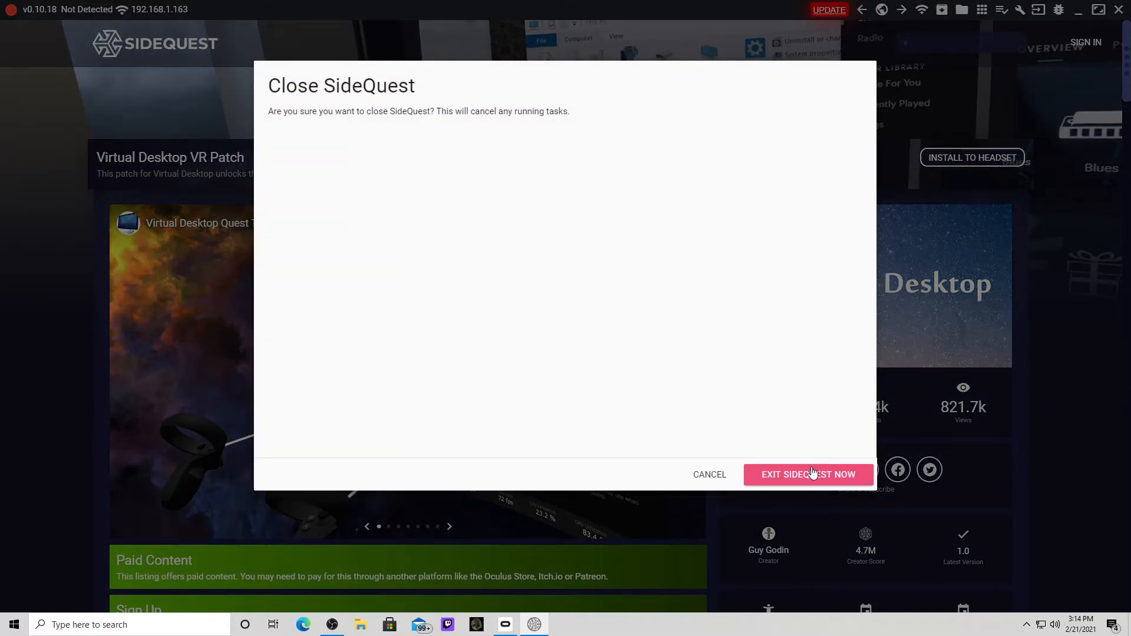
left_click(808, 475)
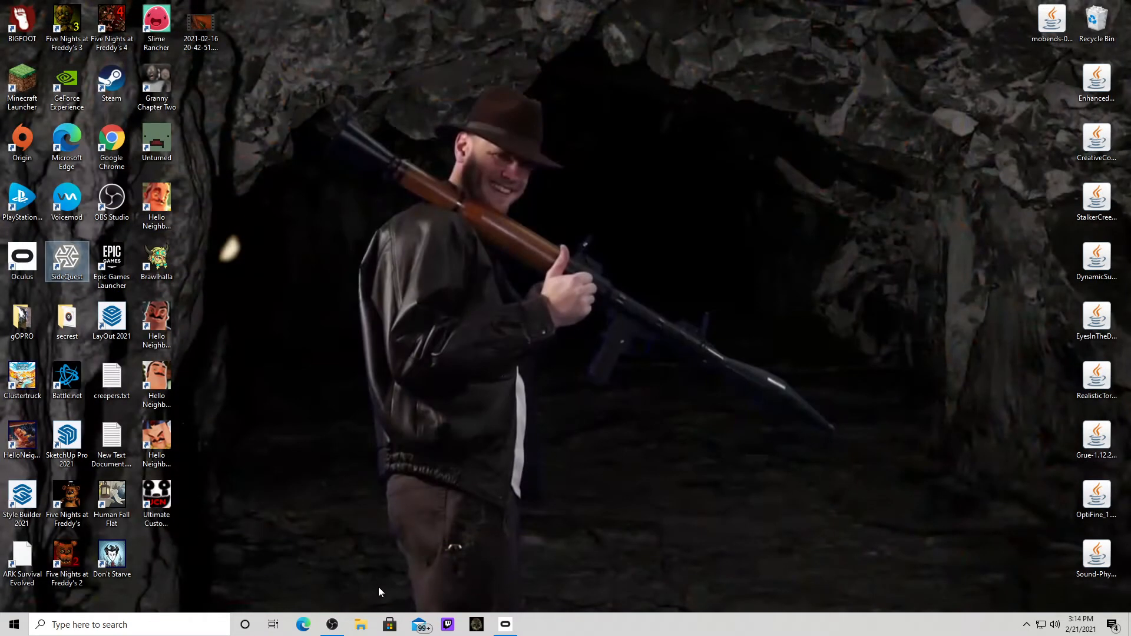
Reopen Microsoft Edge to begin typing a 'virtual desktop' search
left_click(12, 625)
type("vurtal deskt")
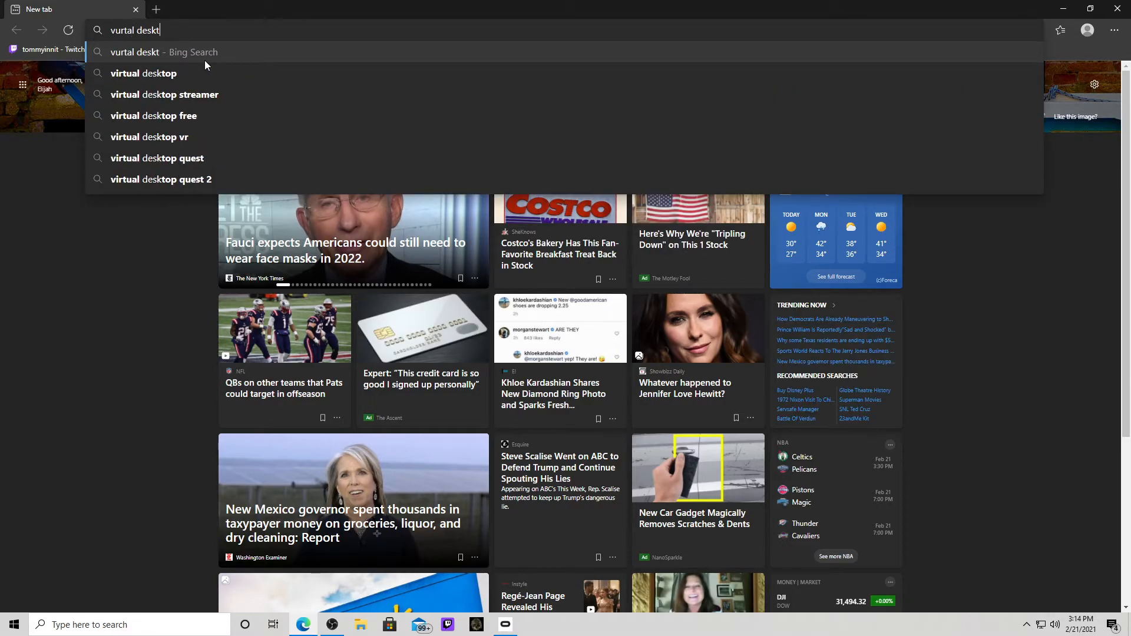
Run the 'virtual desktop' search from the address bar suggestion and browse the Bing results
left_click(143, 73)
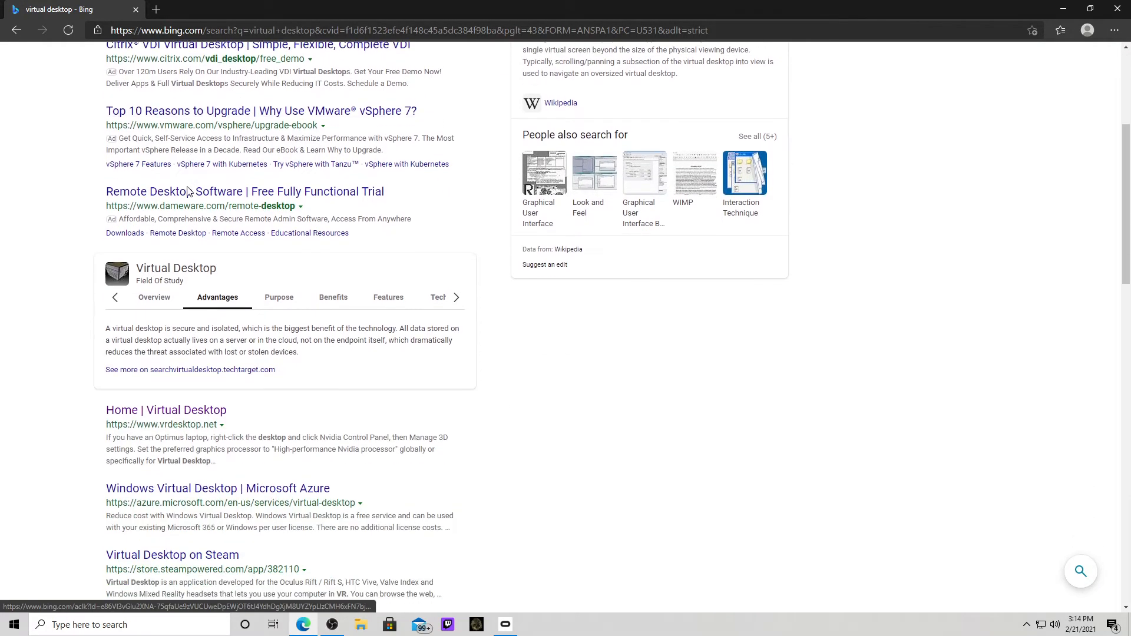
left_click(166, 410)
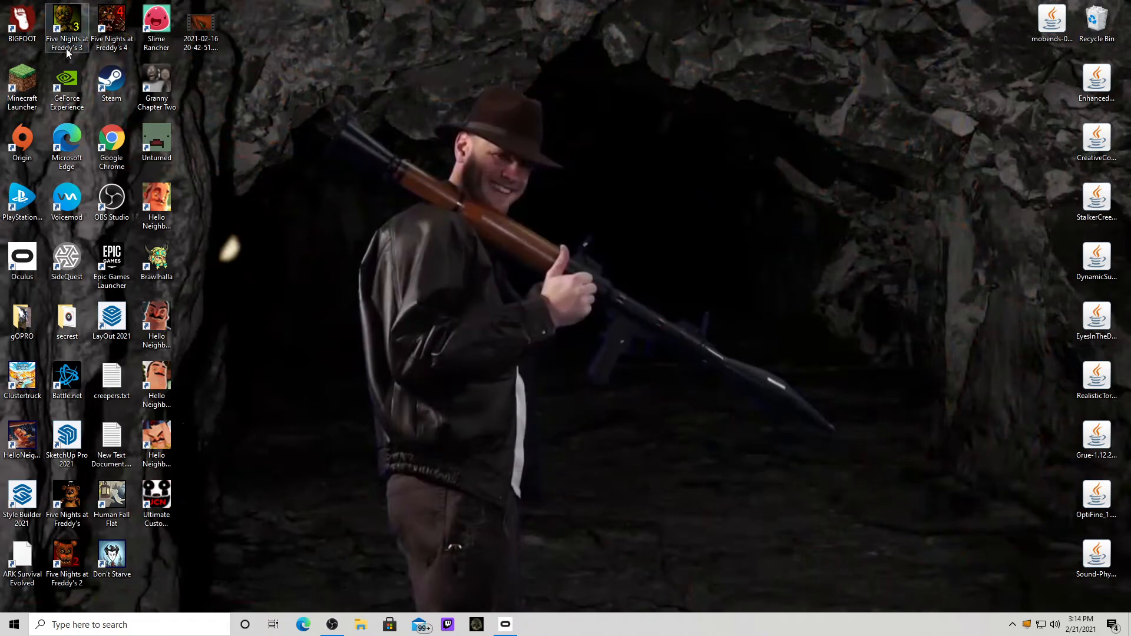
mouse_move(22, 81)
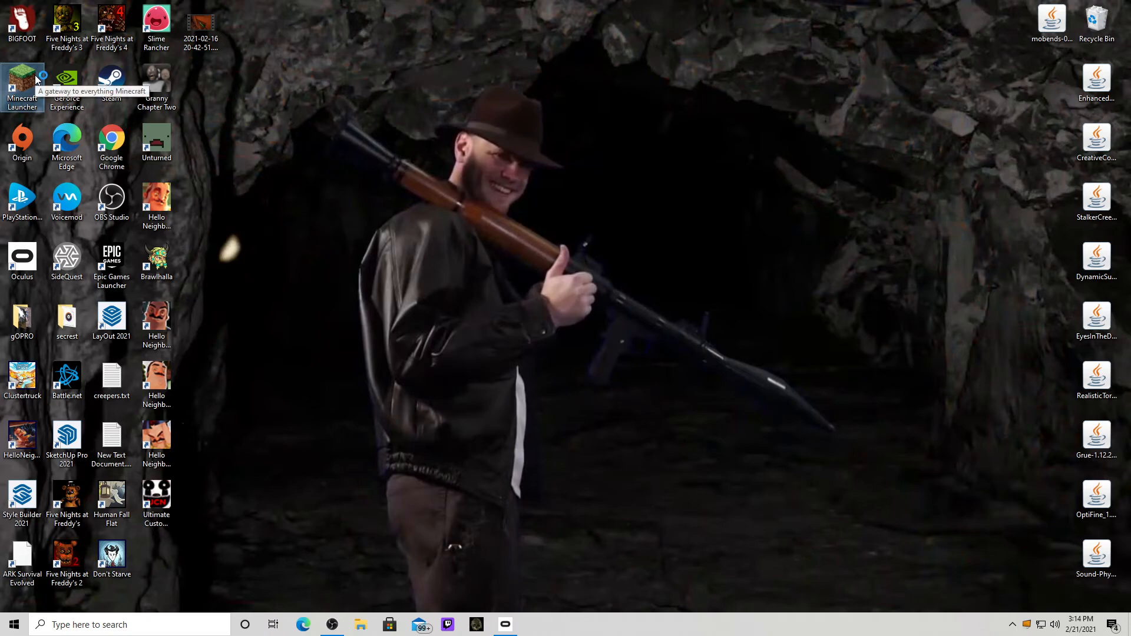
Launch the Minecraft Launcher from its desktop icon and bring OBS Studio to the front
double_click(22, 82)
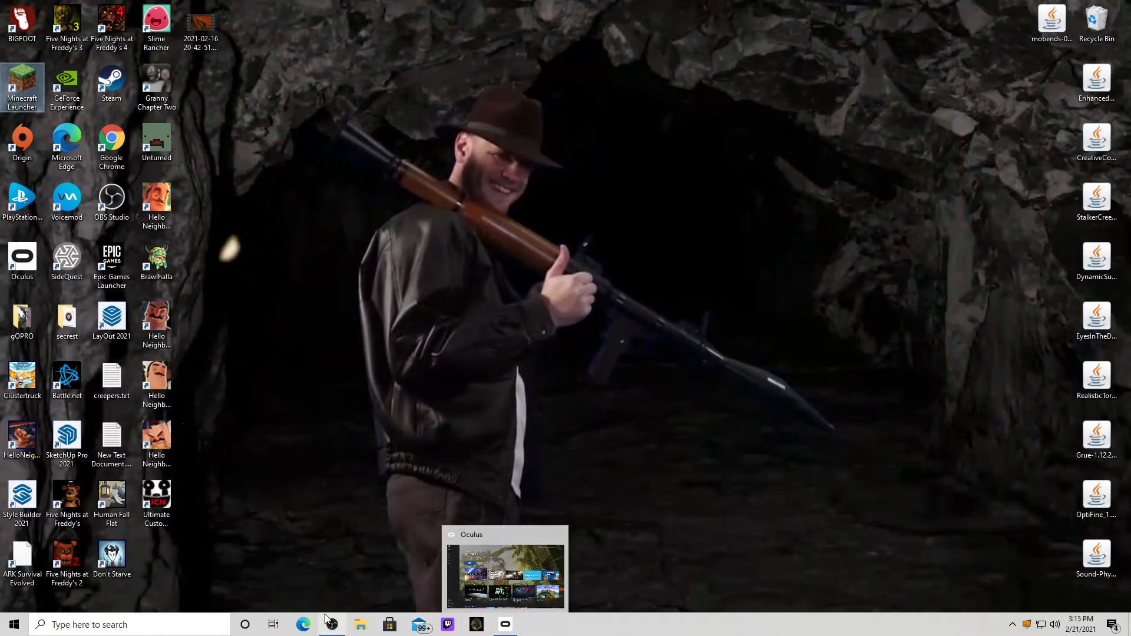
left_click(332, 625)
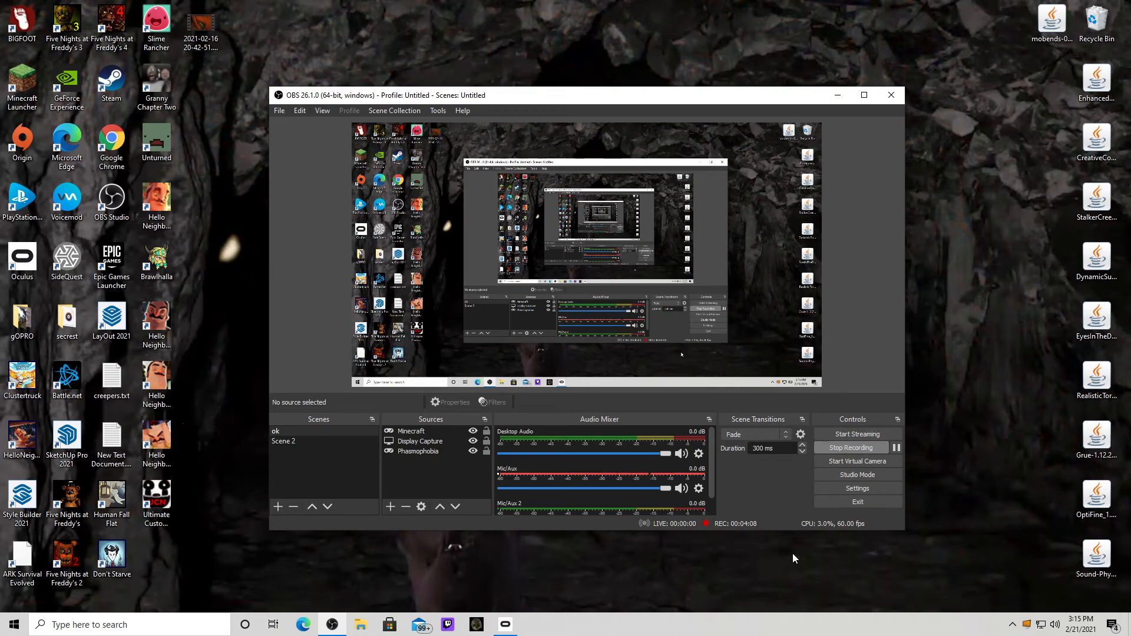